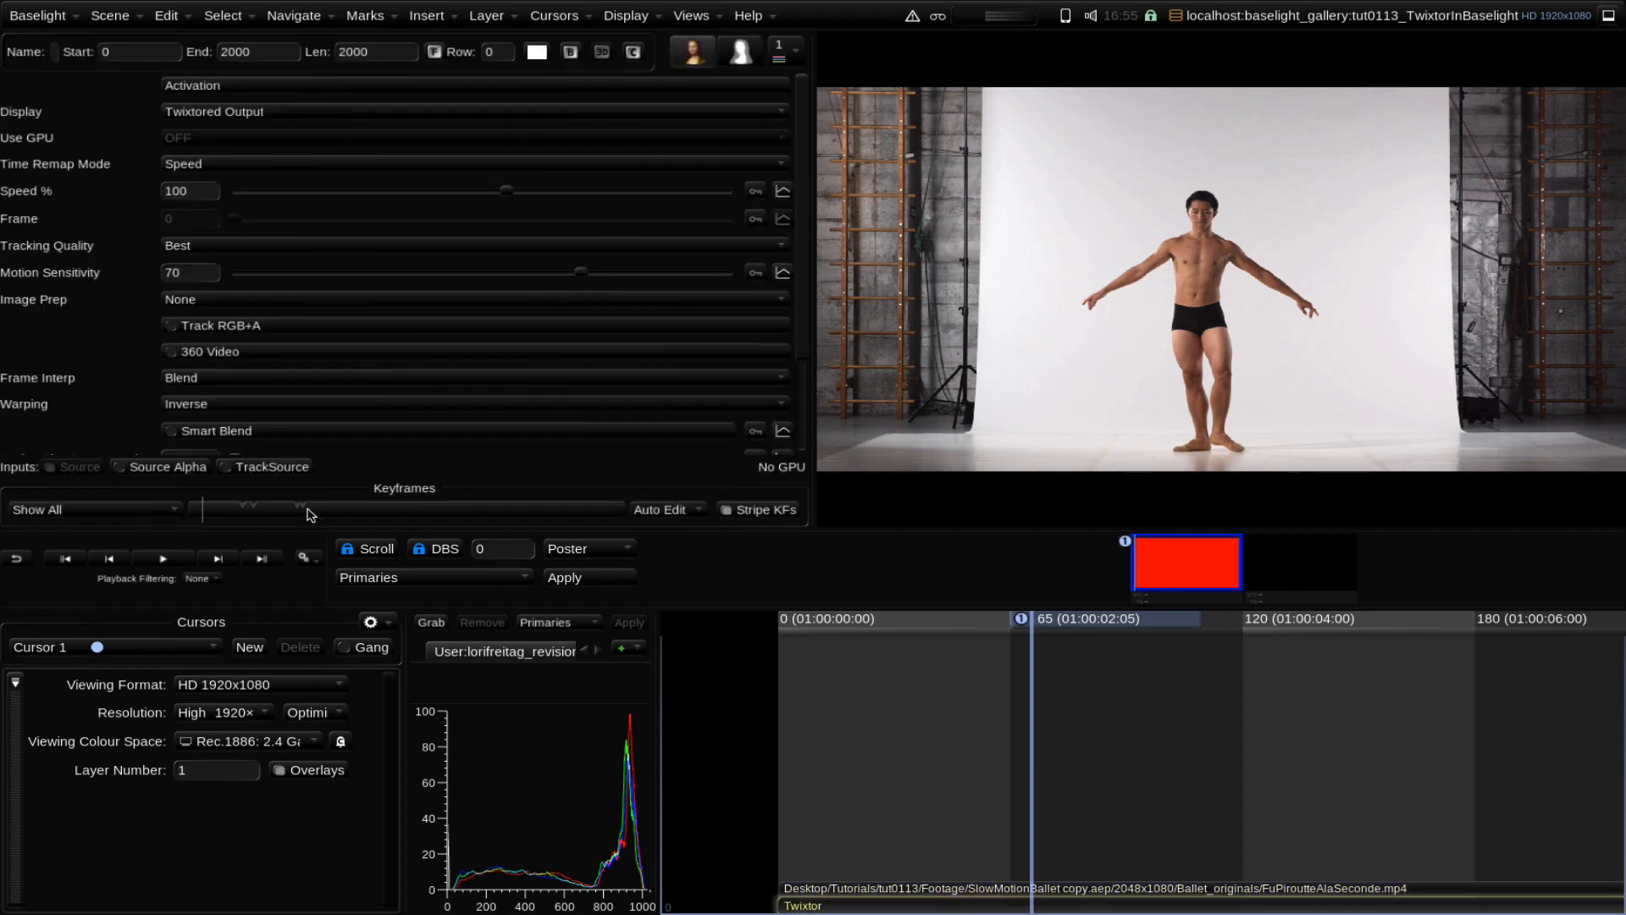
mouse_move(1380, 381)
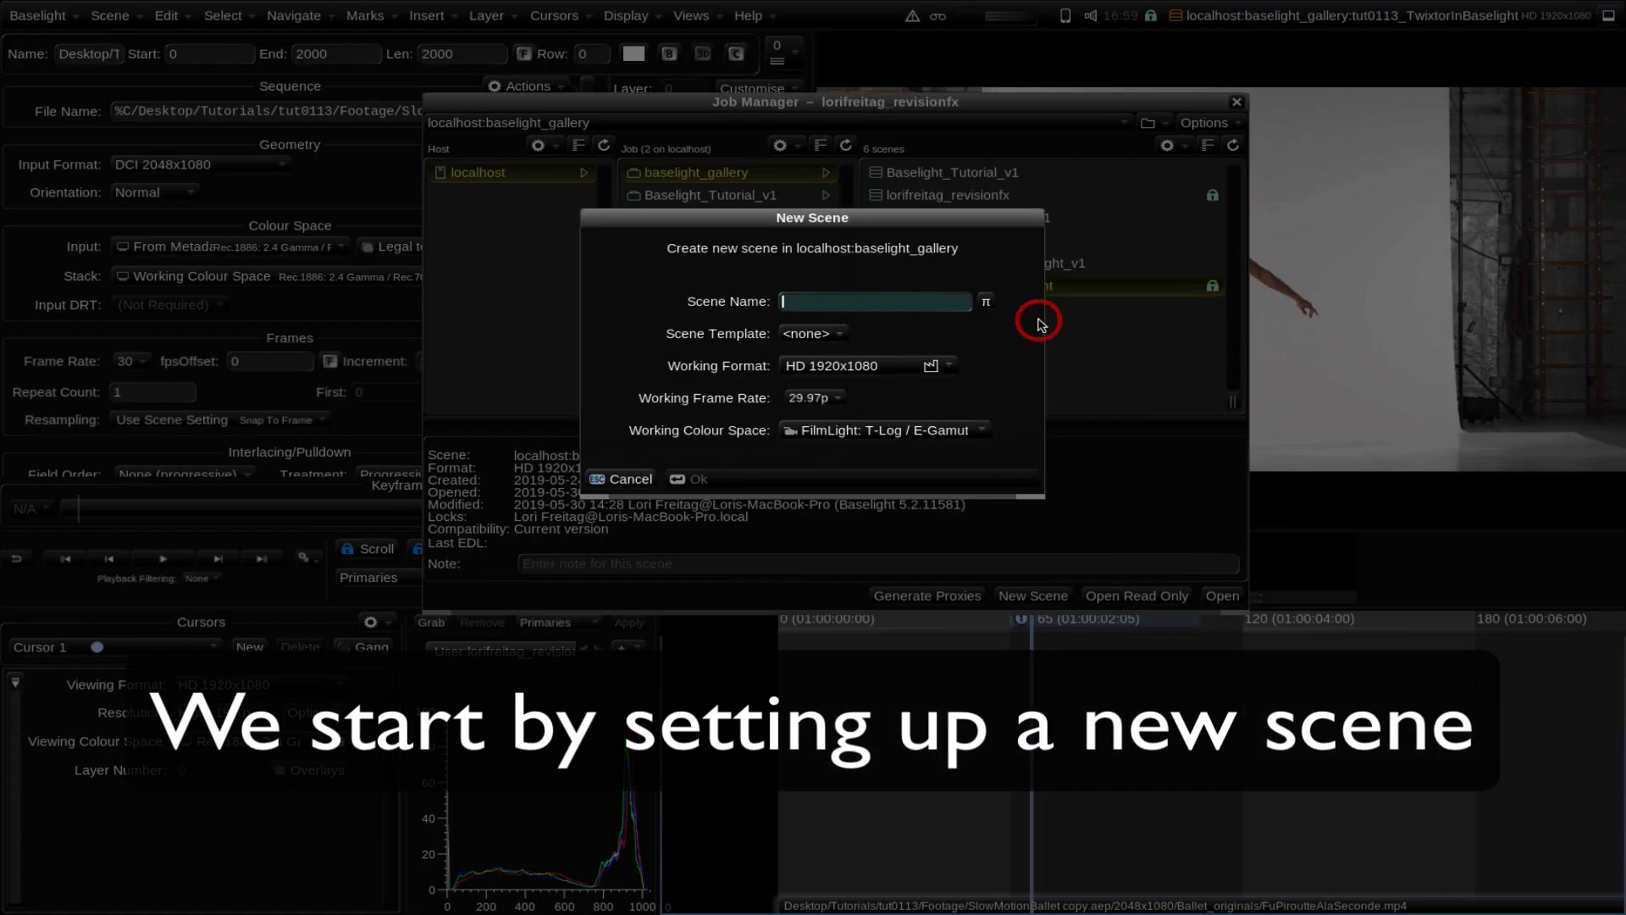
mouse_move(862, 296)
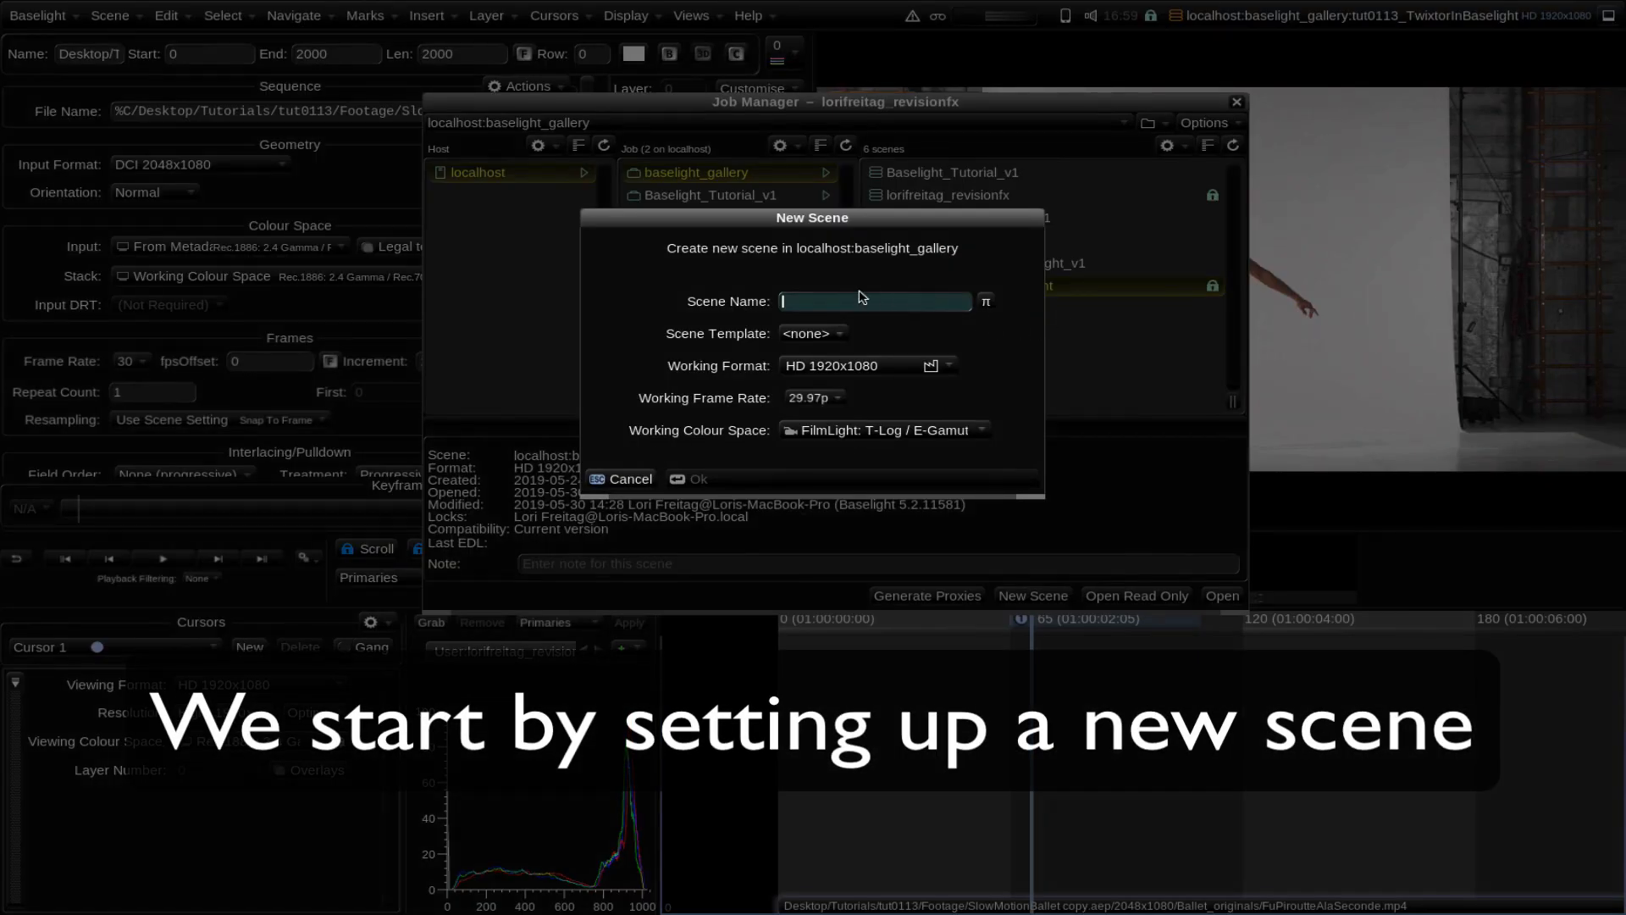
Step: Name the scene 'TwixtorBaselight2' with DCI 2048x1080, 30p and Rec.1886 2.4 Gamma / Rec.709
text(TwixtorB)
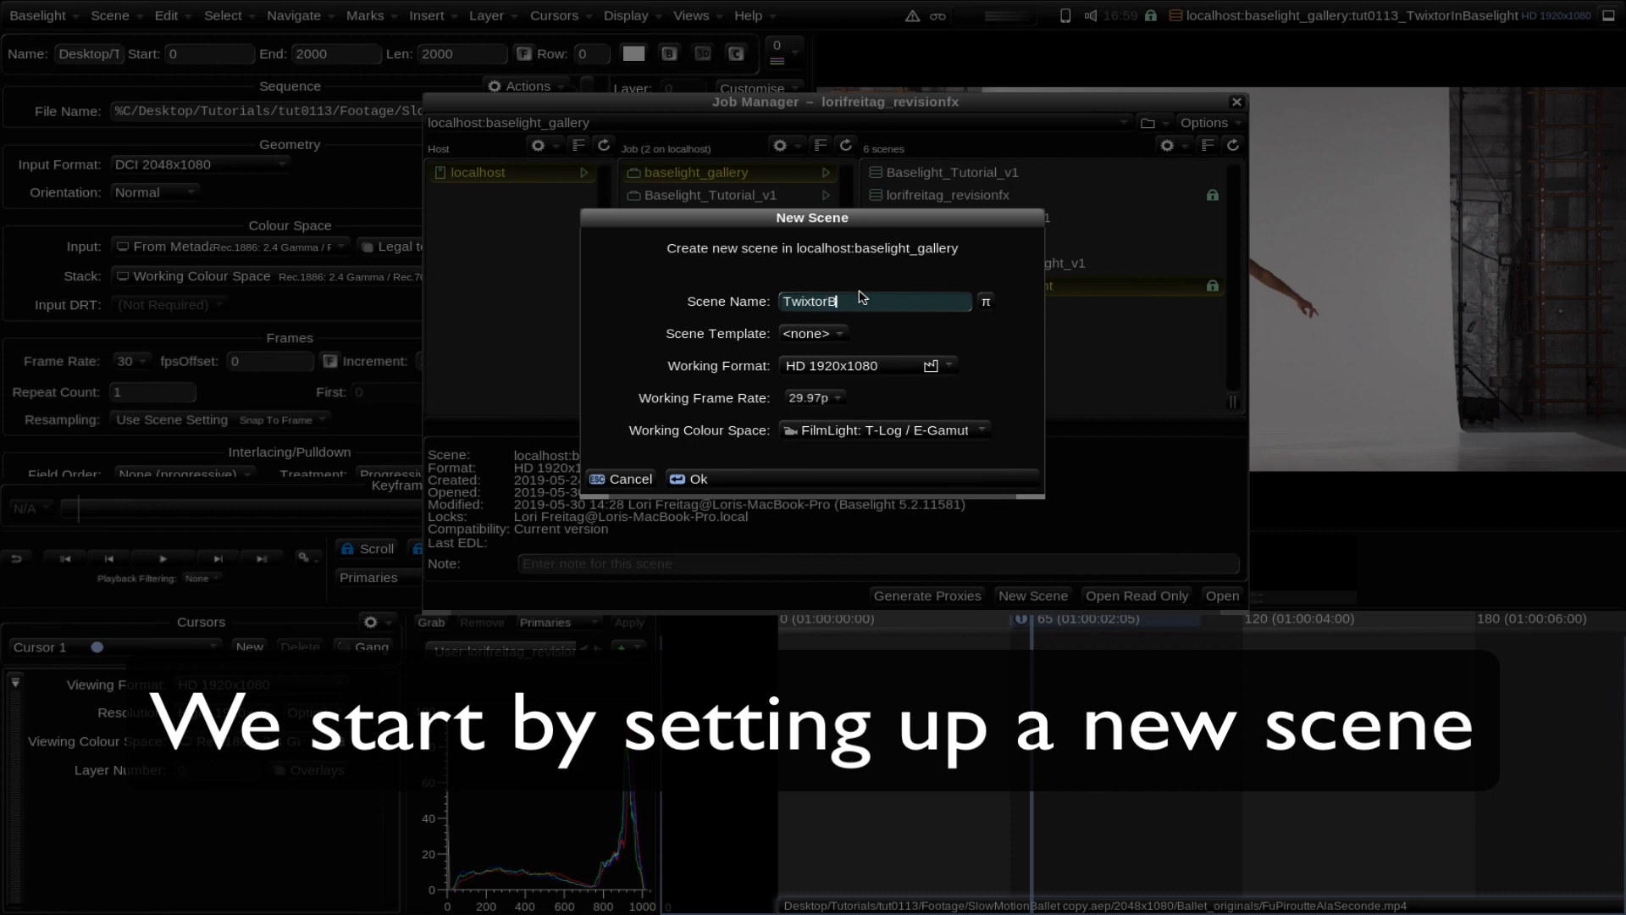
text(aselight2)
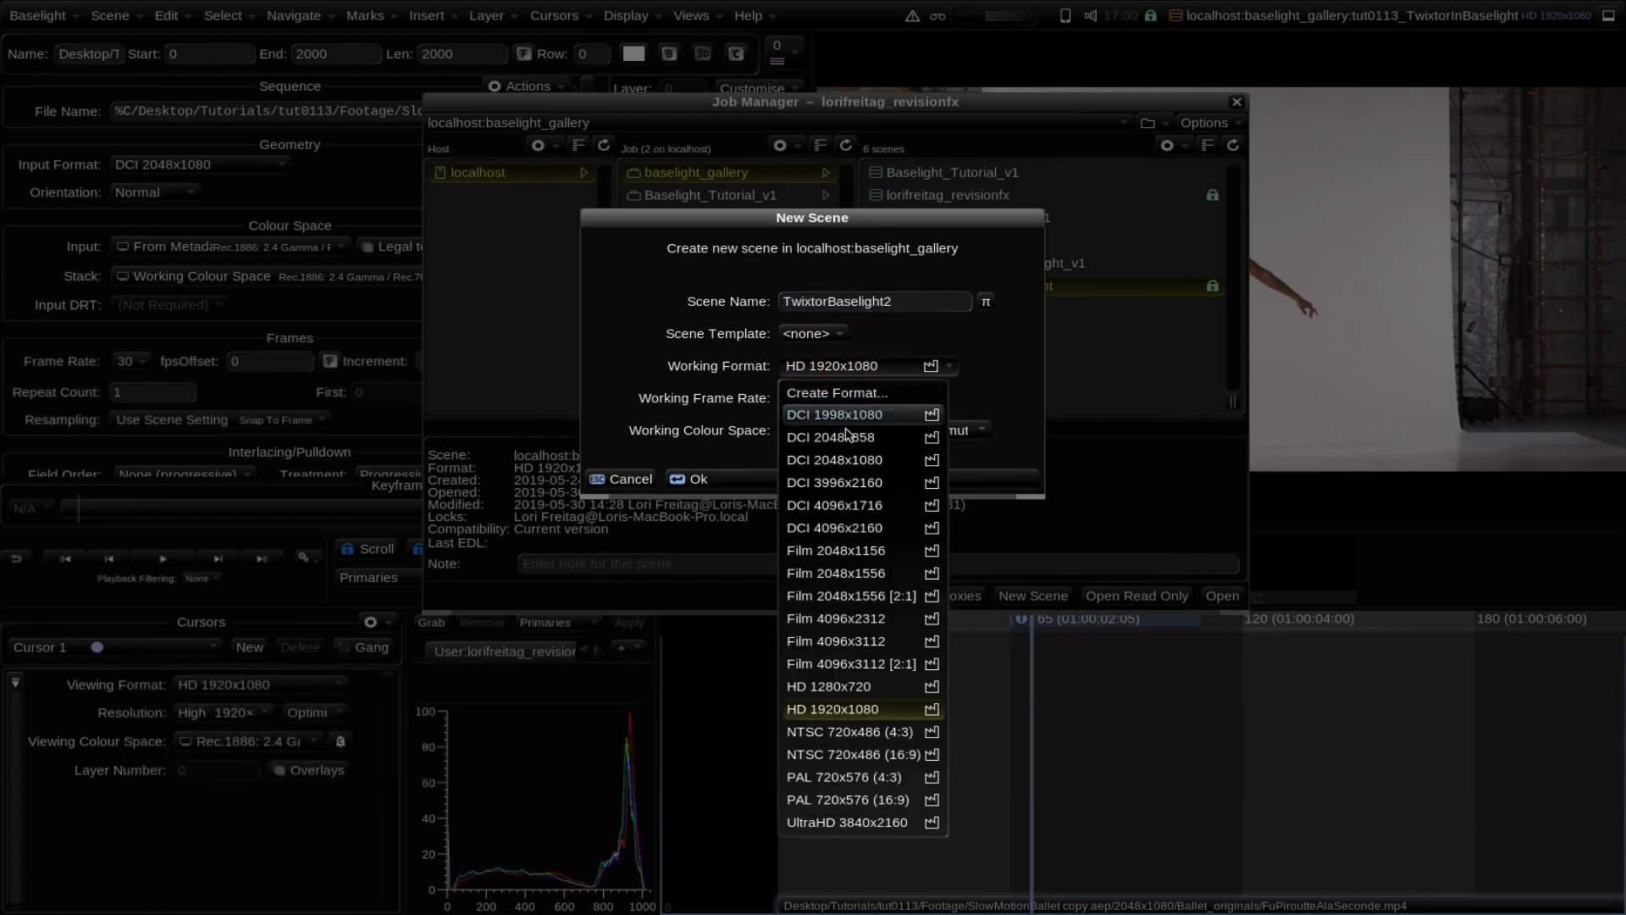
click(834, 459)
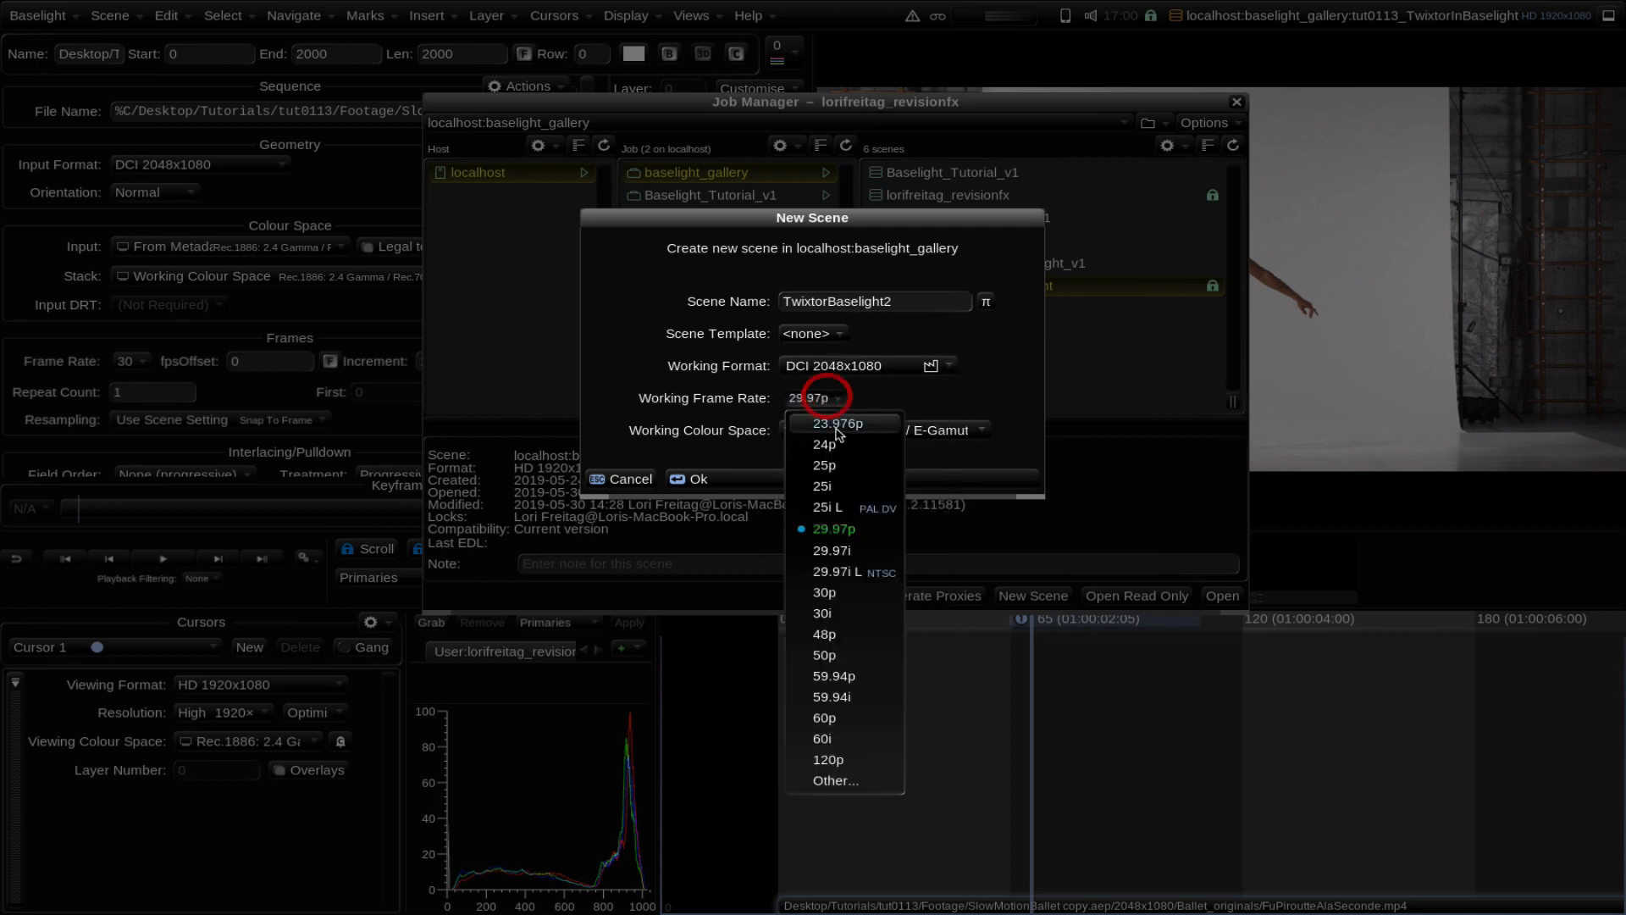
mouse_move(831, 599)
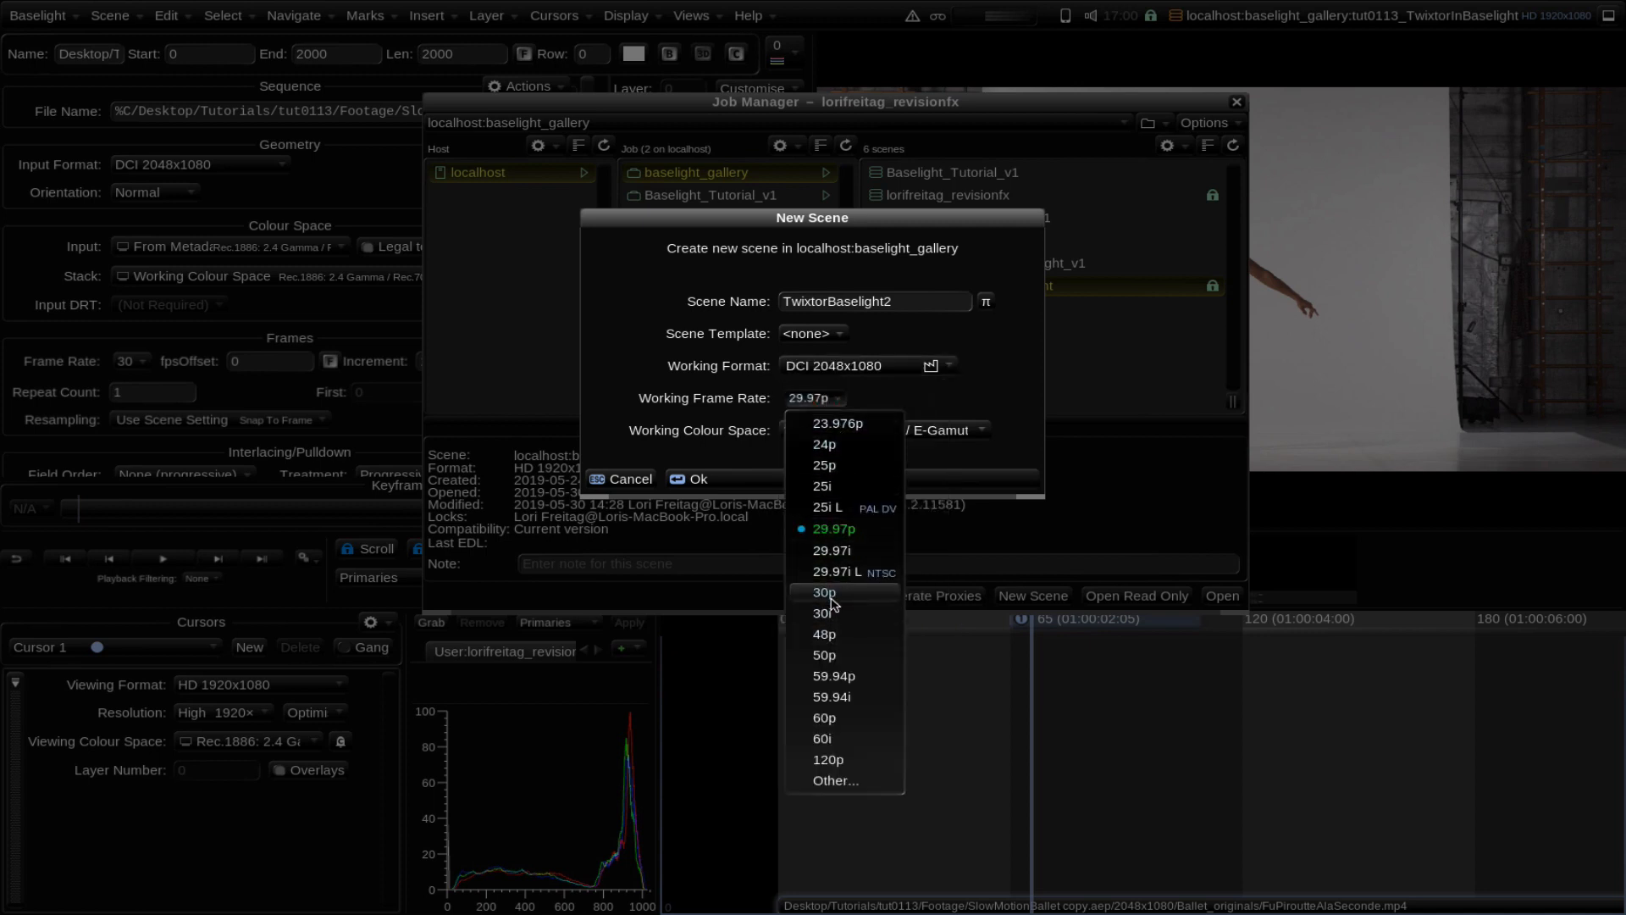
click(824, 592)
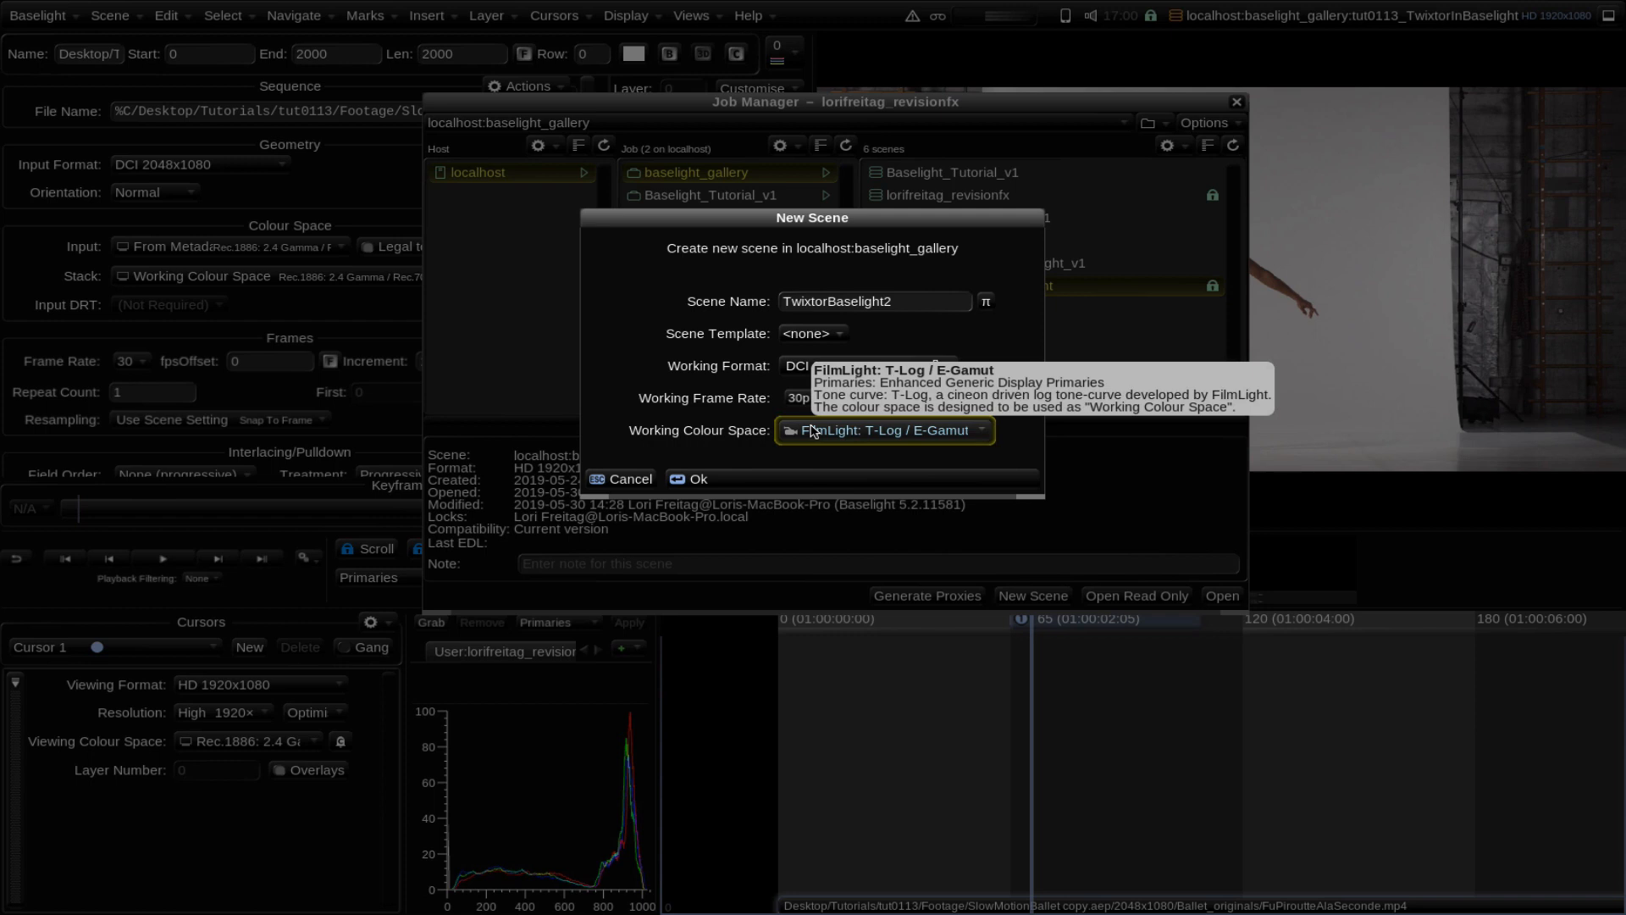
click(885, 430)
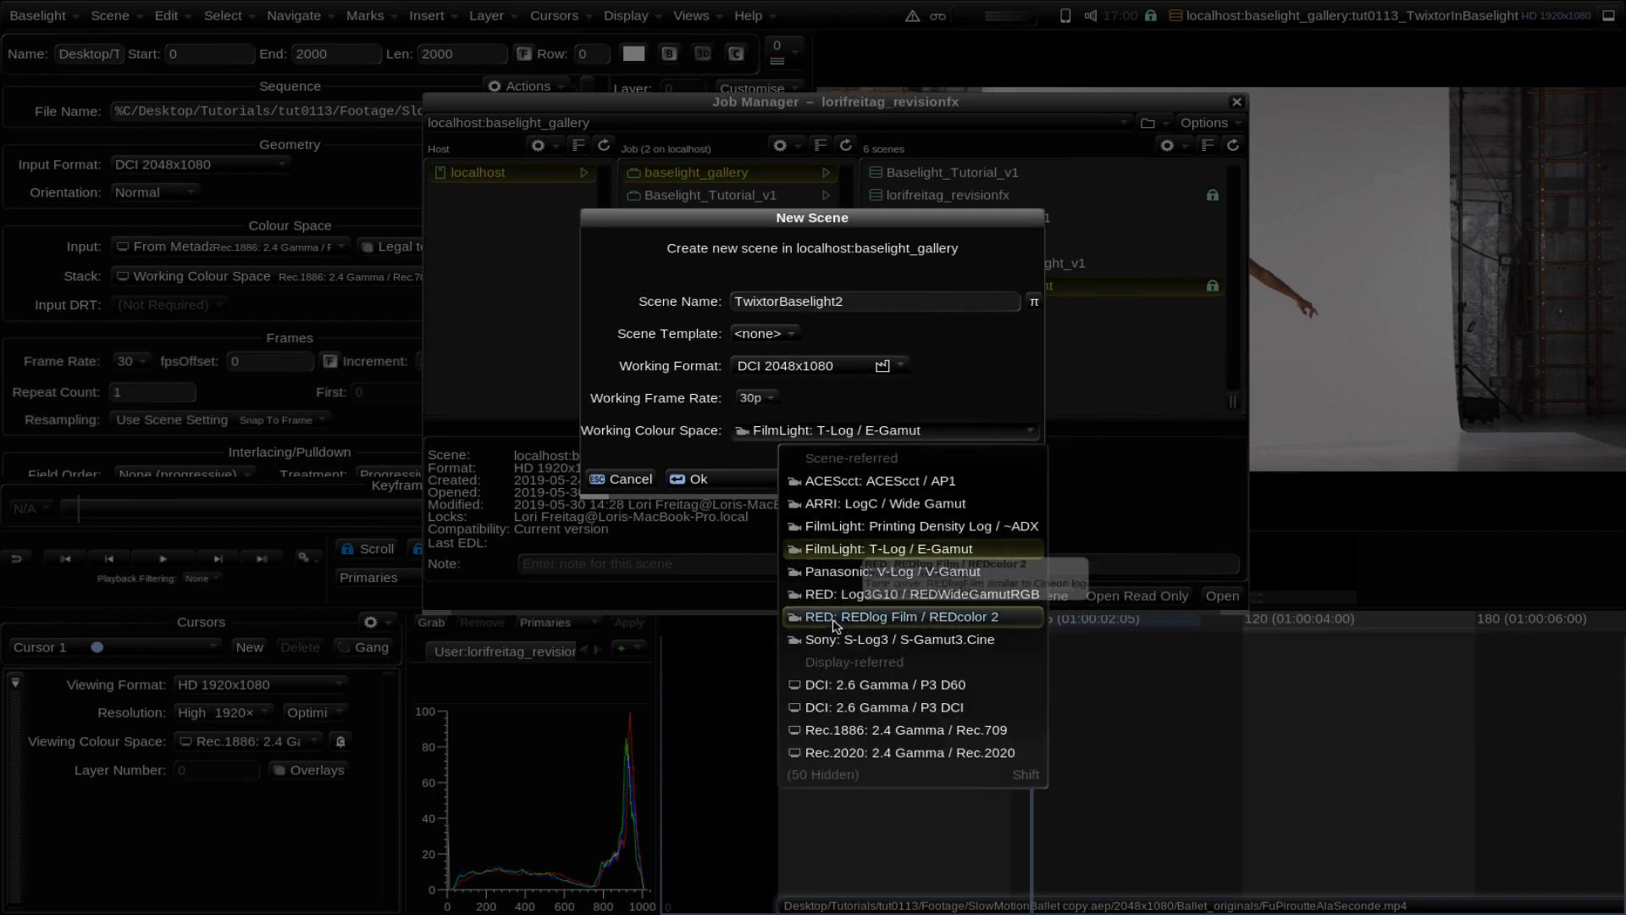
mouse_move(866, 738)
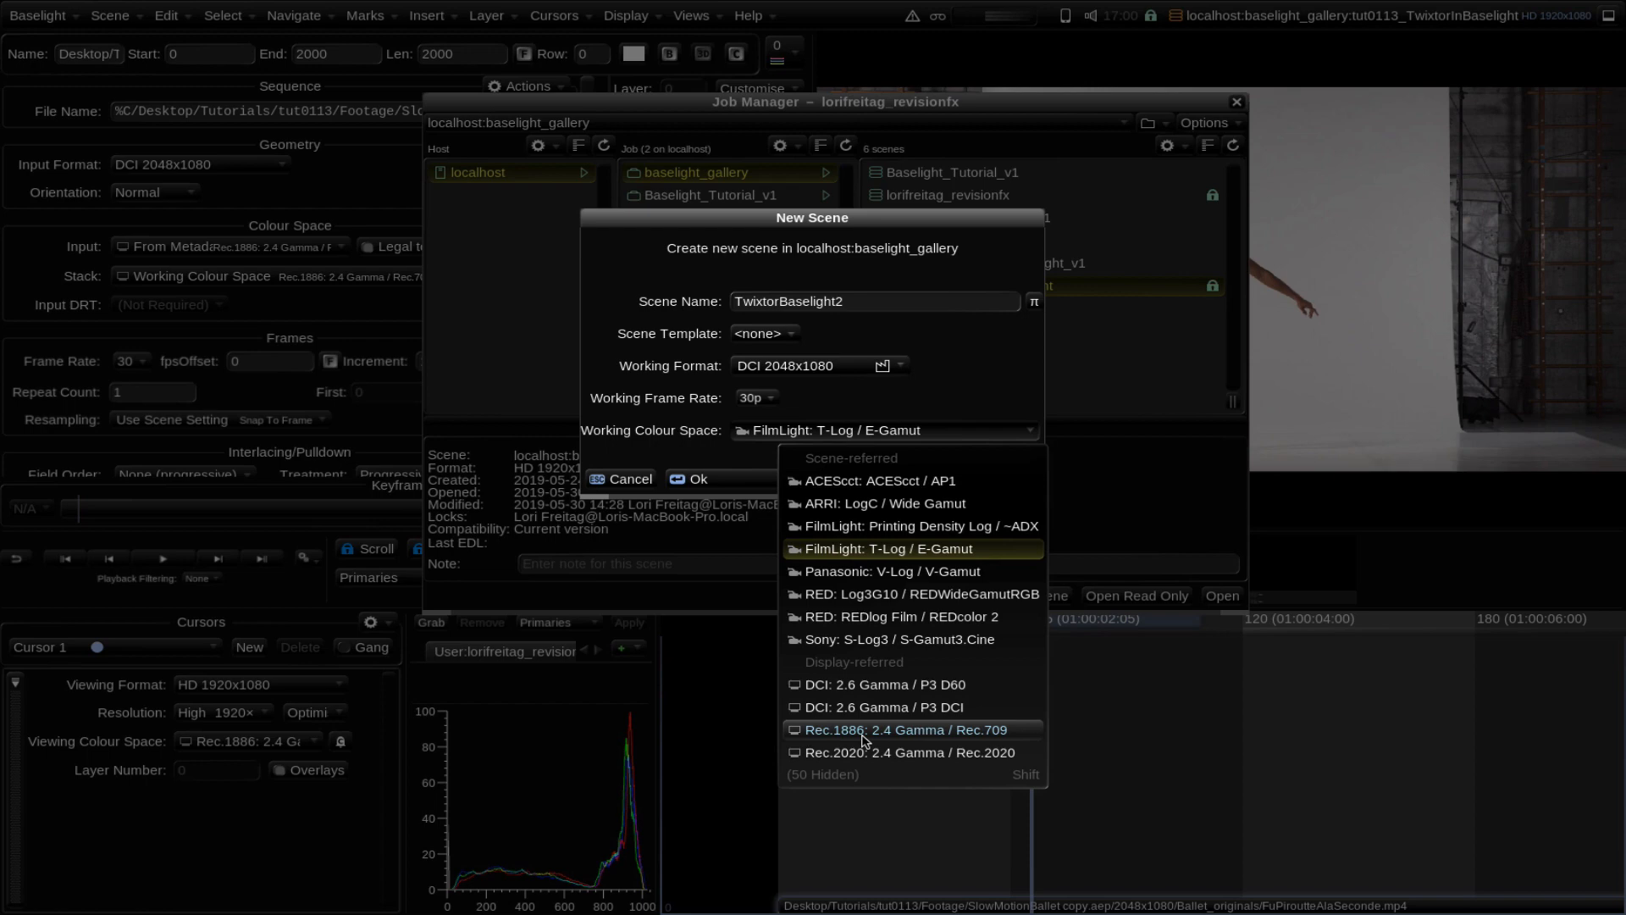
click(905, 729)
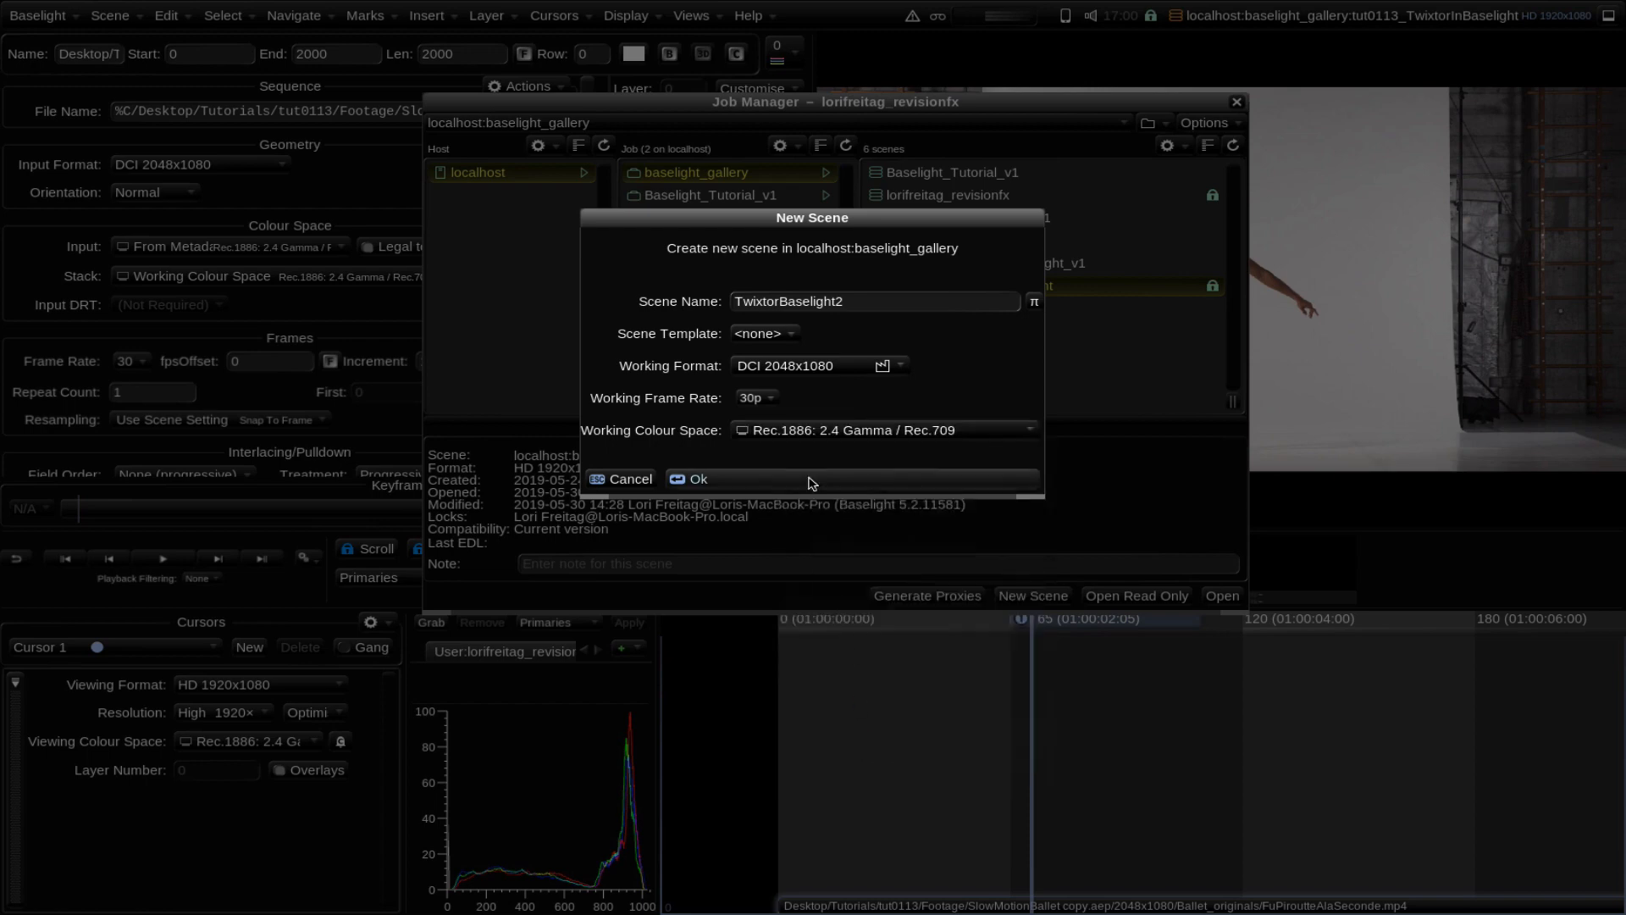
Step: Confirm the New Scene dialog and close the Job Manager window
click(698, 479)
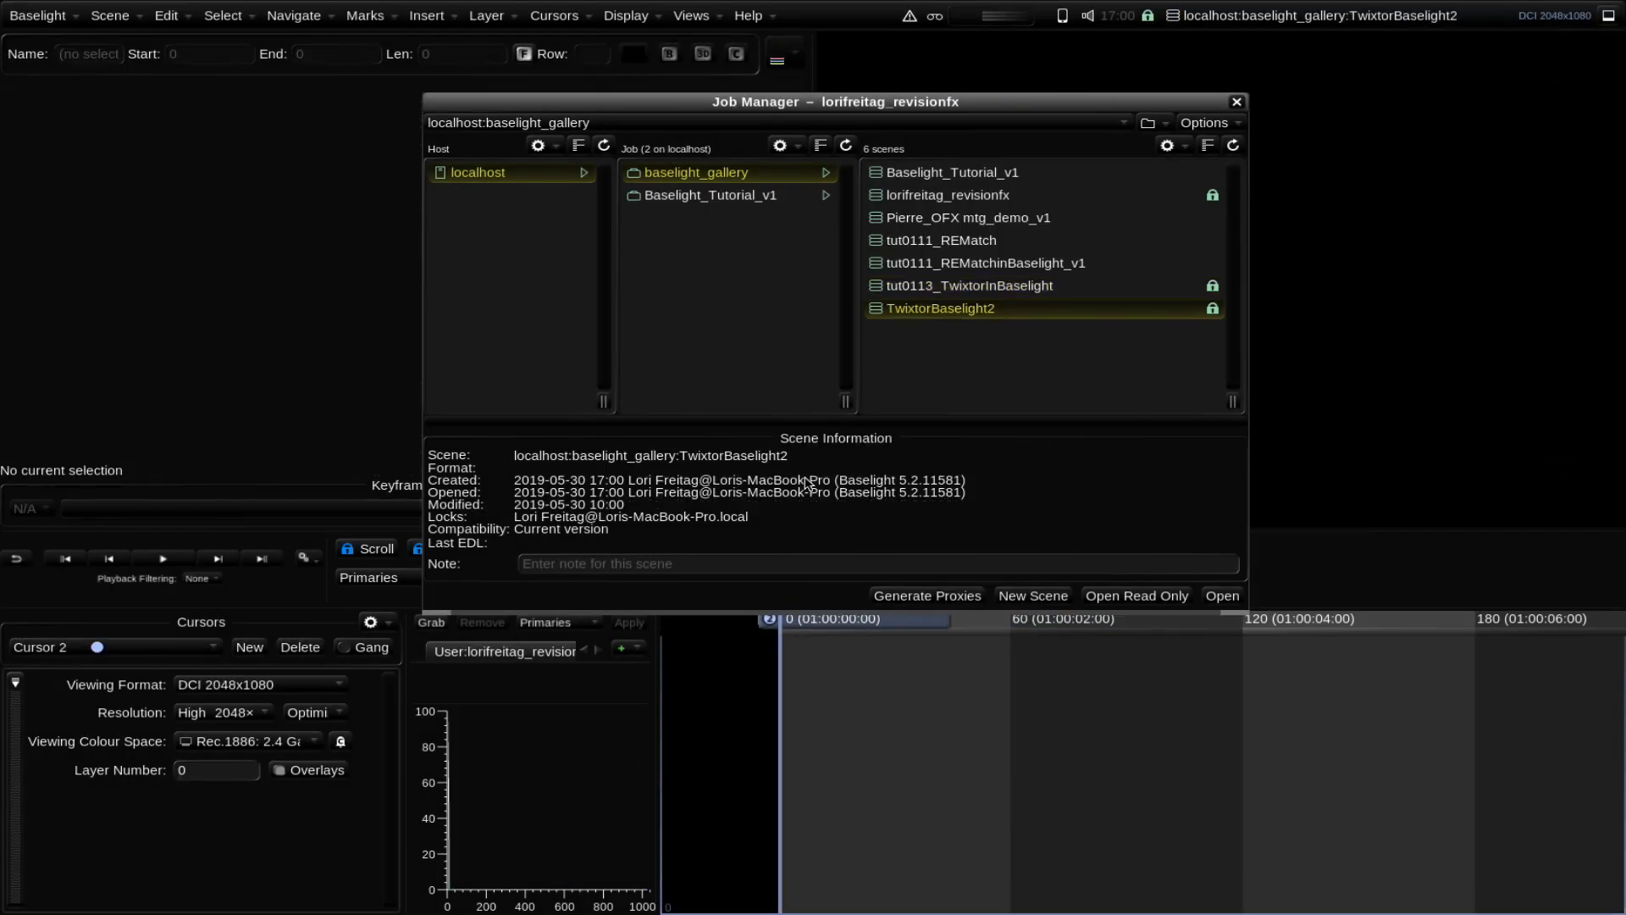
mouse_move(1235, 102)
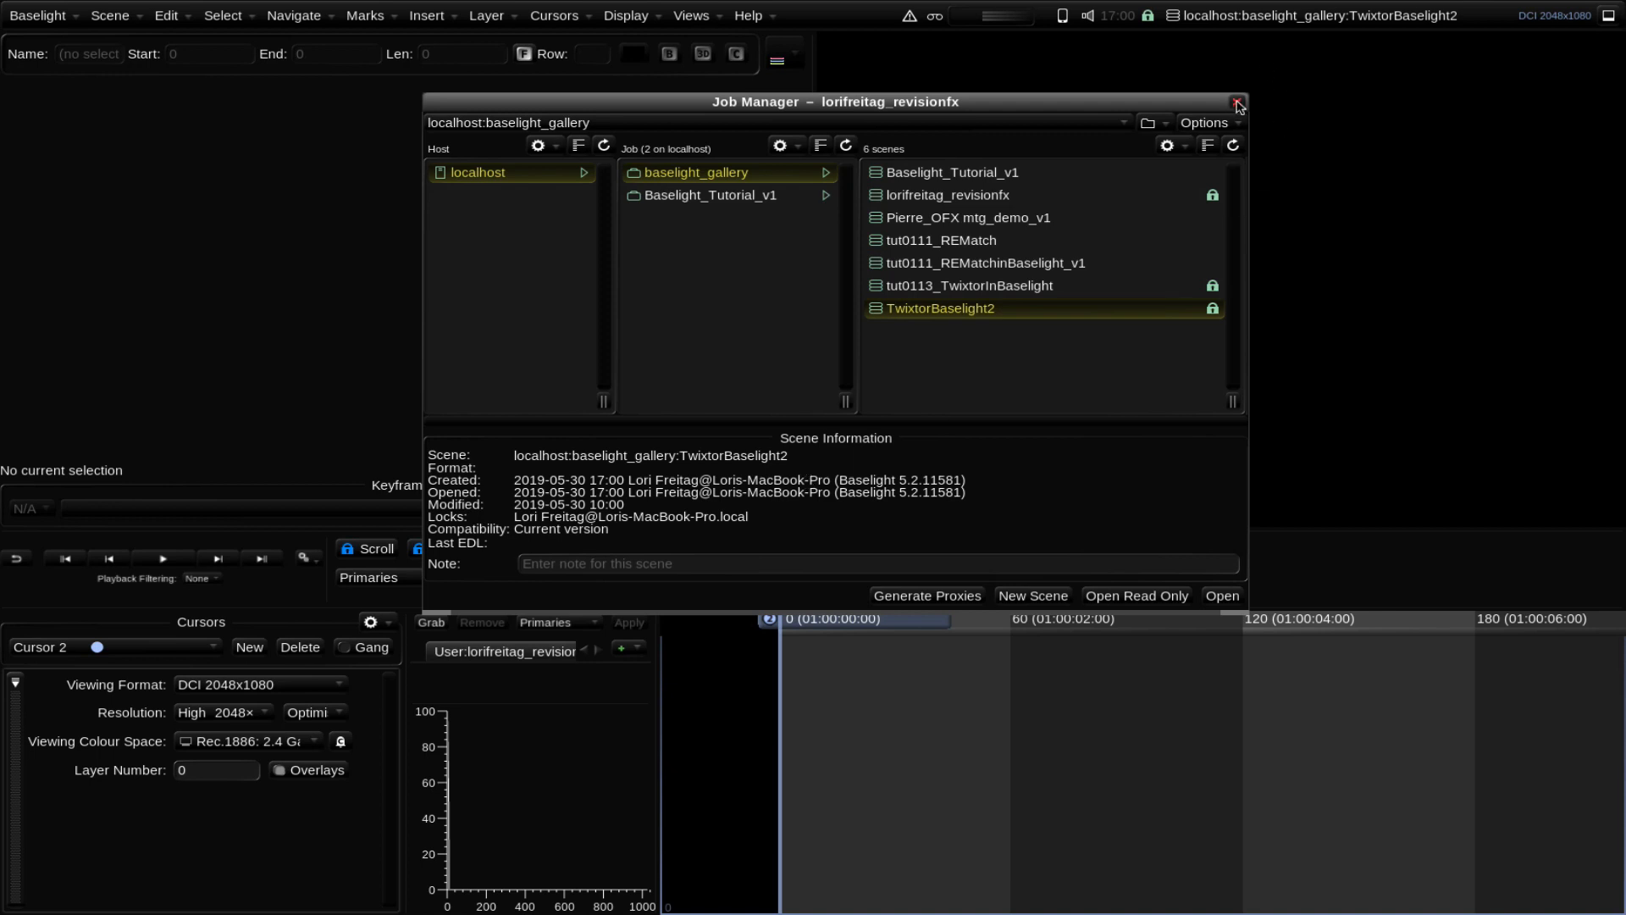
click(695, 15)
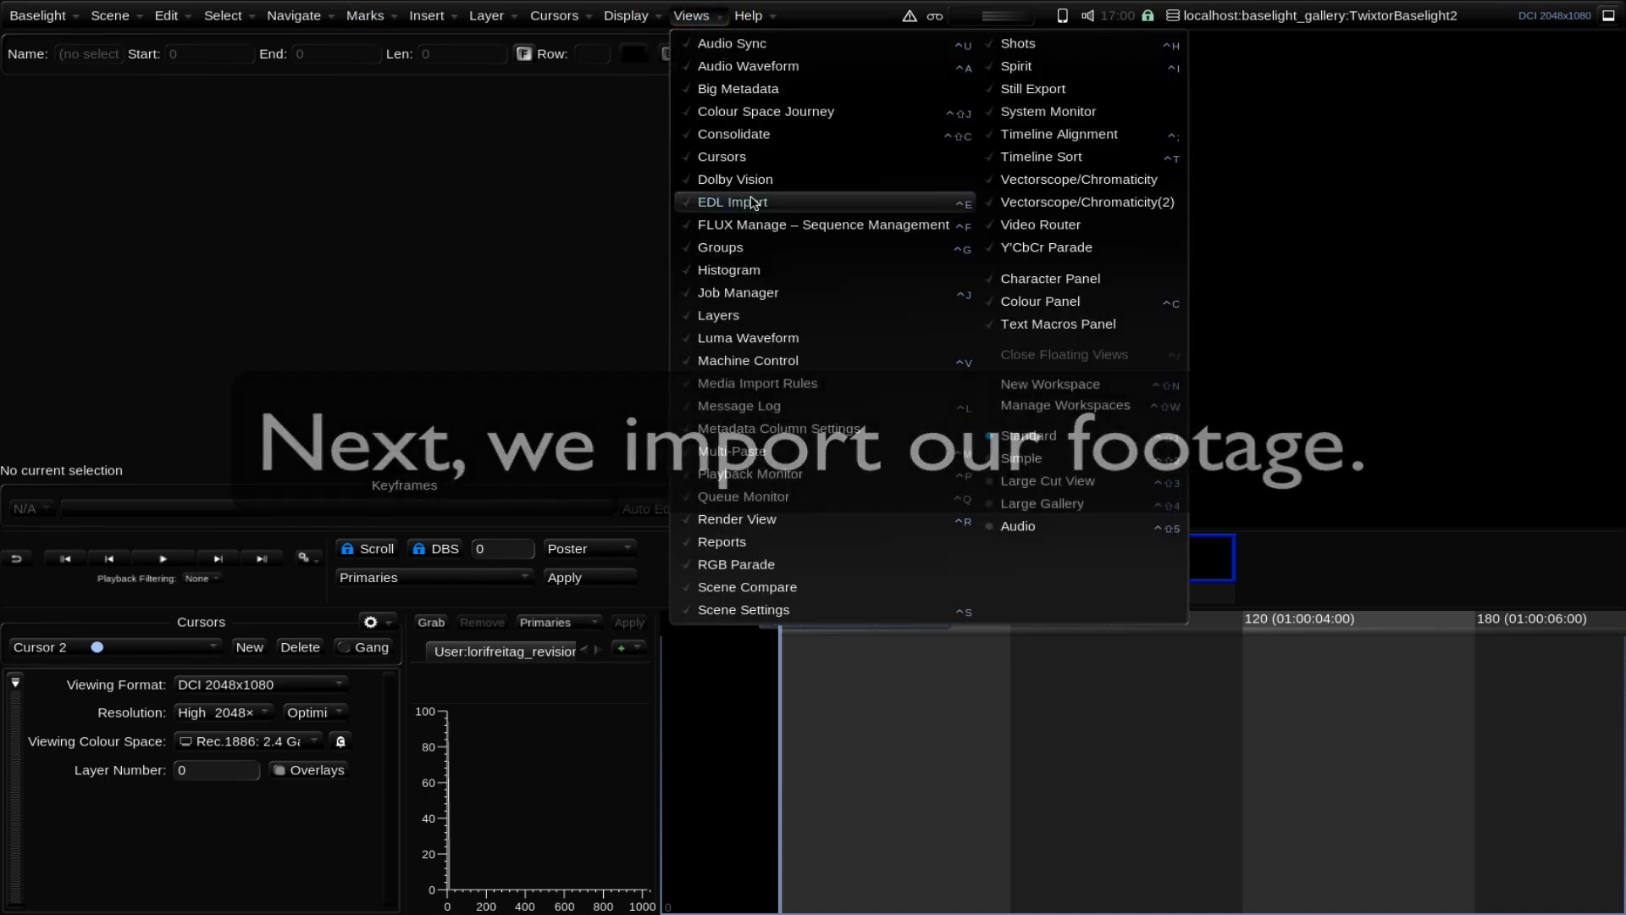
Step: Insert FuPirouetteAlaSeconde.mp4 from Ballet_originals via FLUX Manage
click(823, 225)
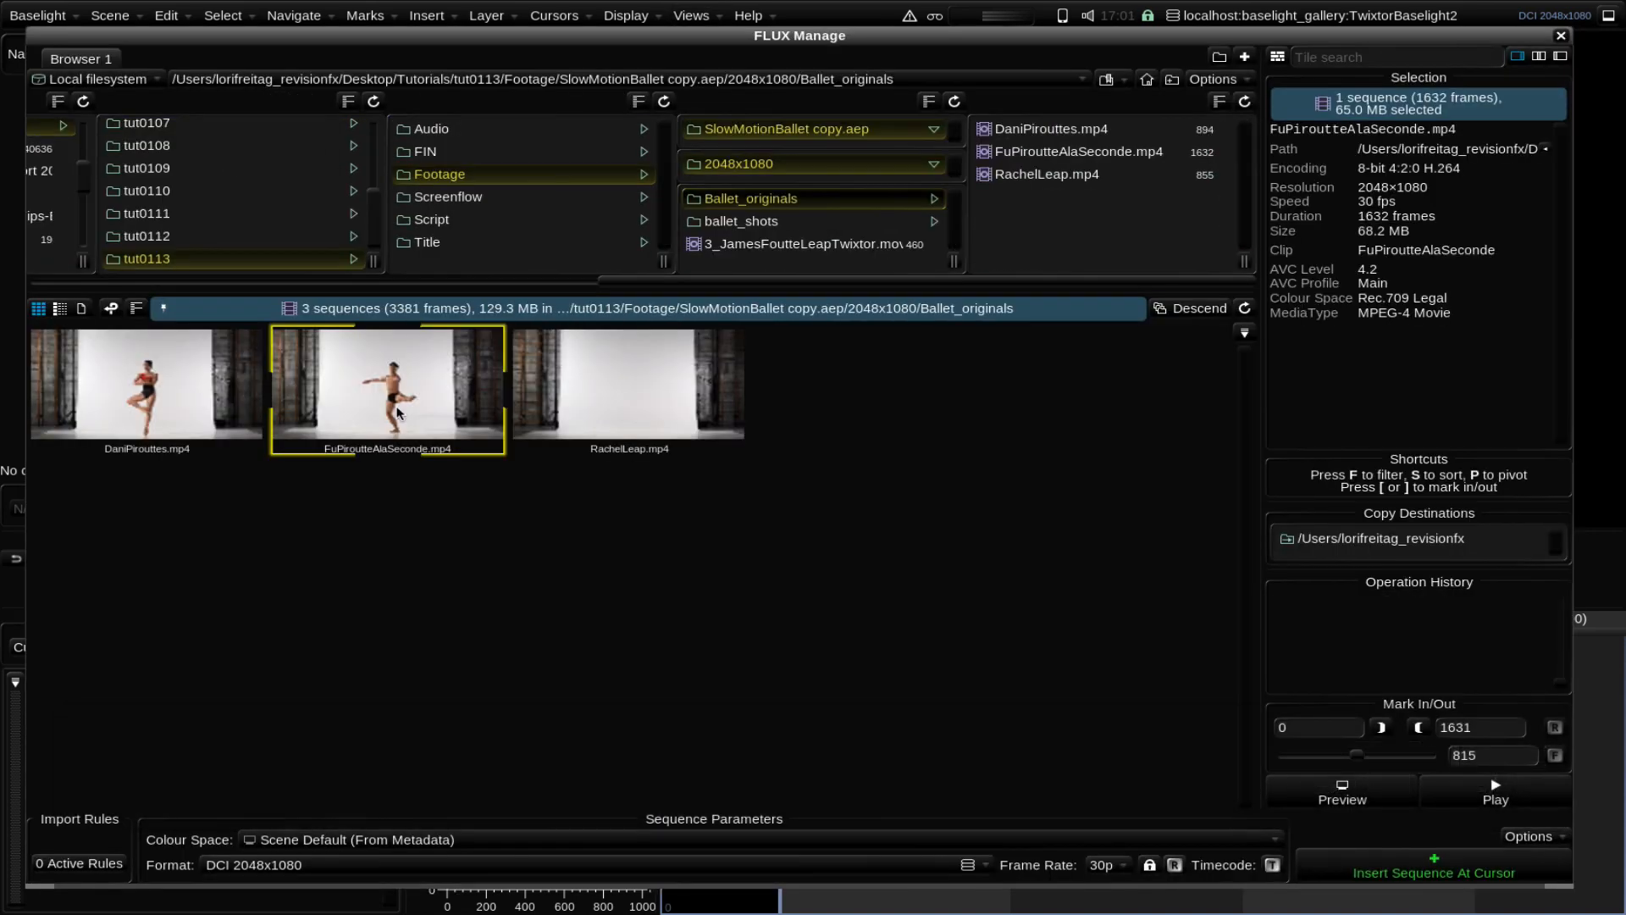
double_click(389, 393)
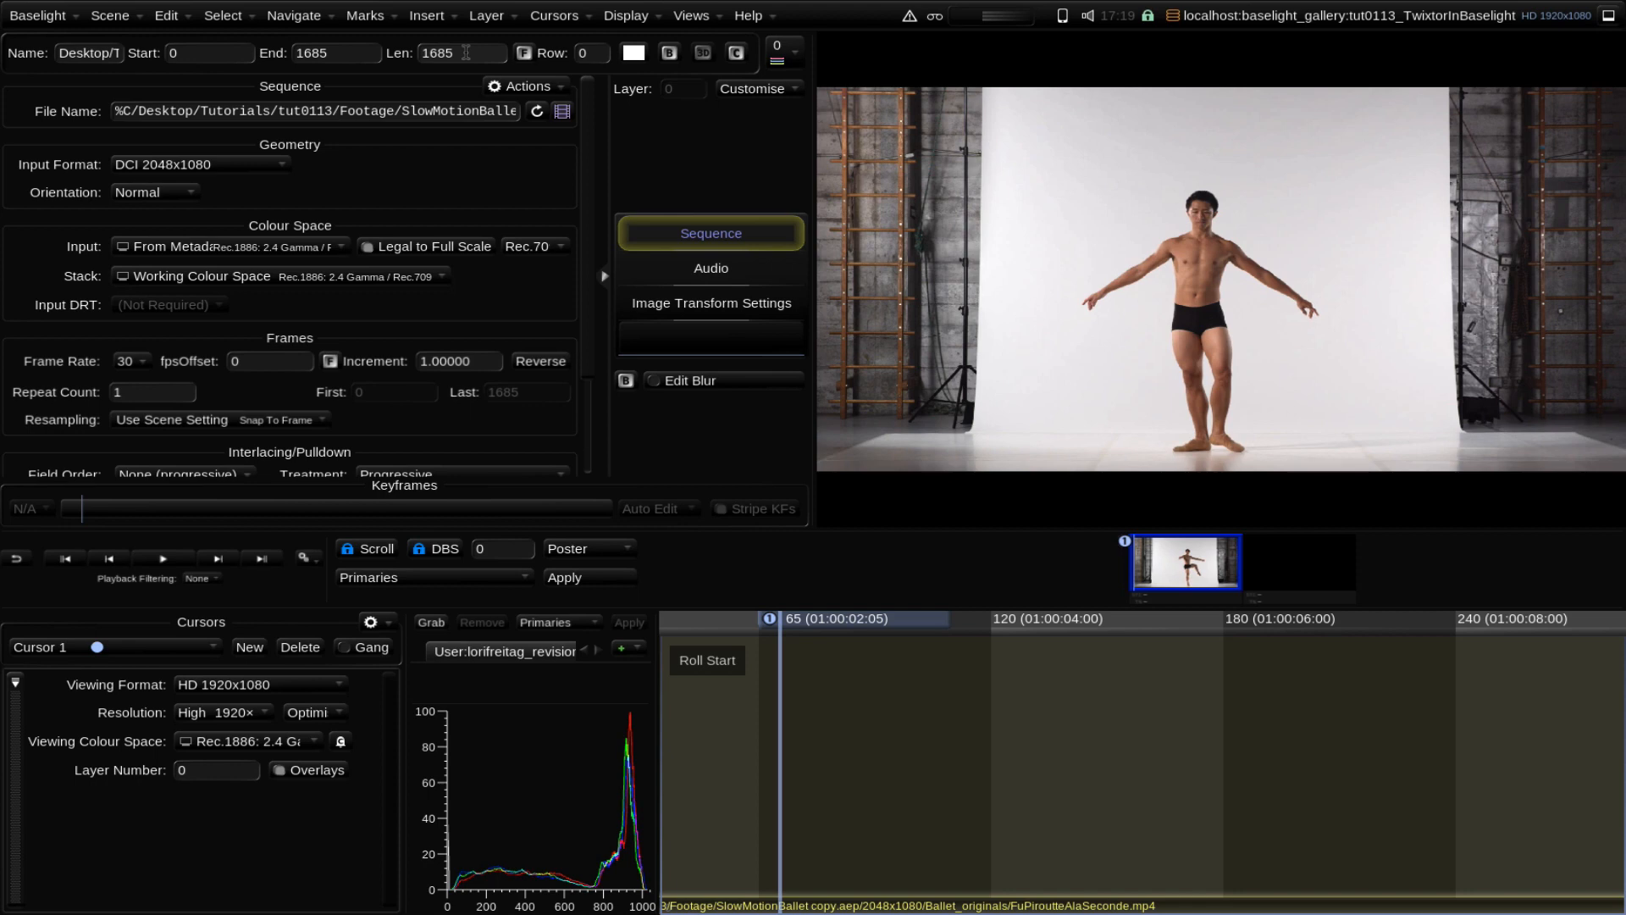
Step: Set the clip's Len field to 2000 frames
click(469, 53)
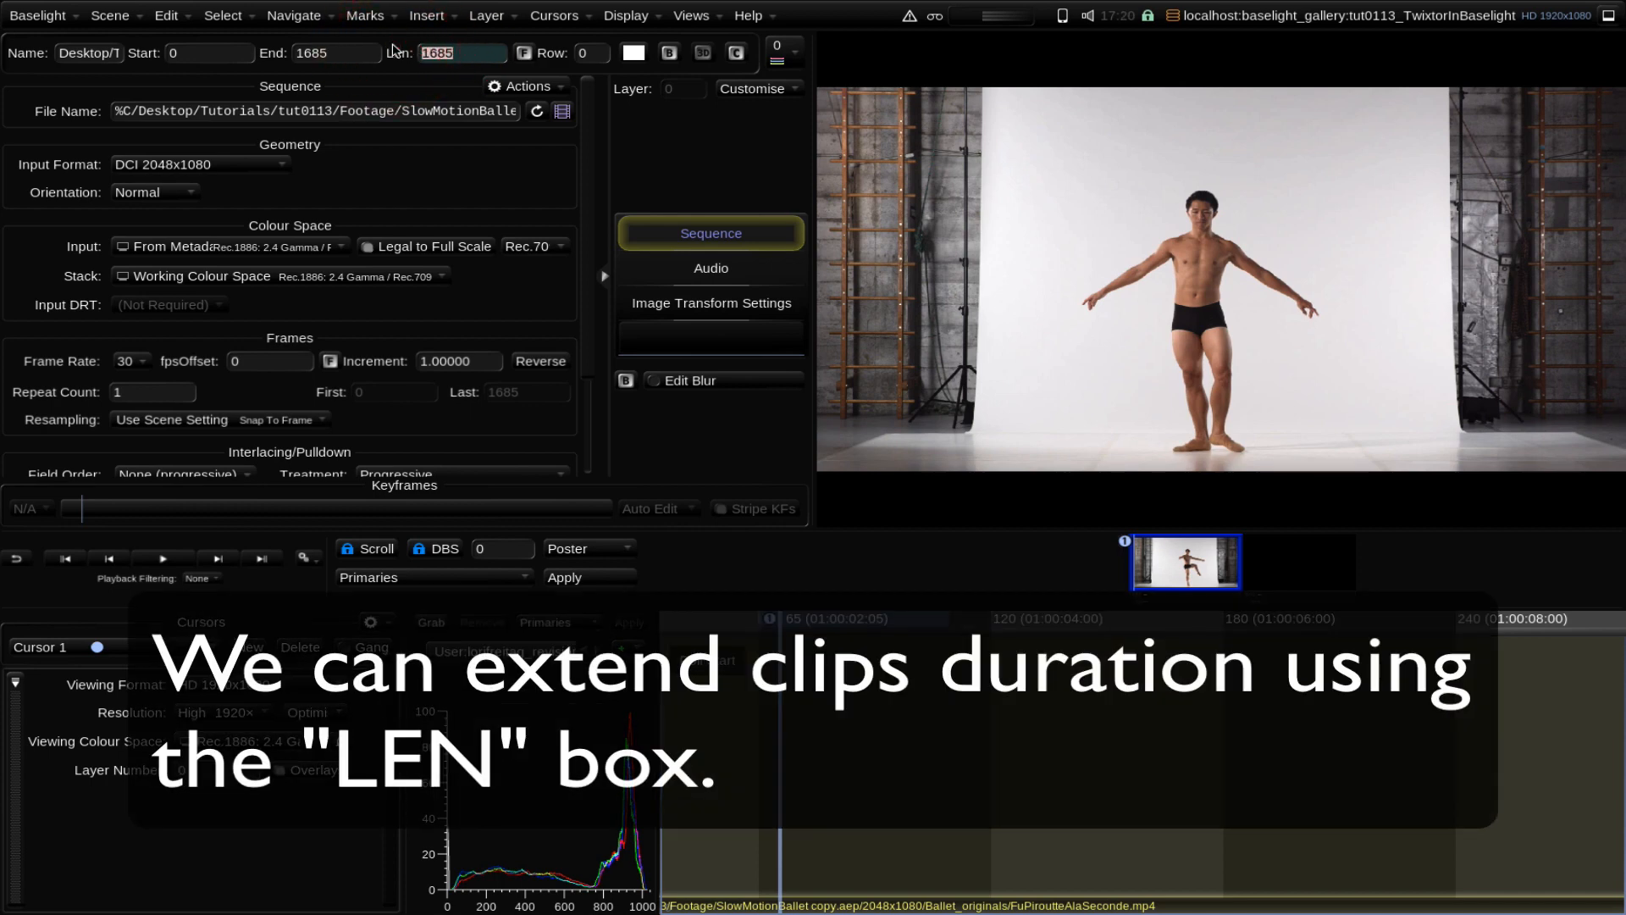
text(2000)
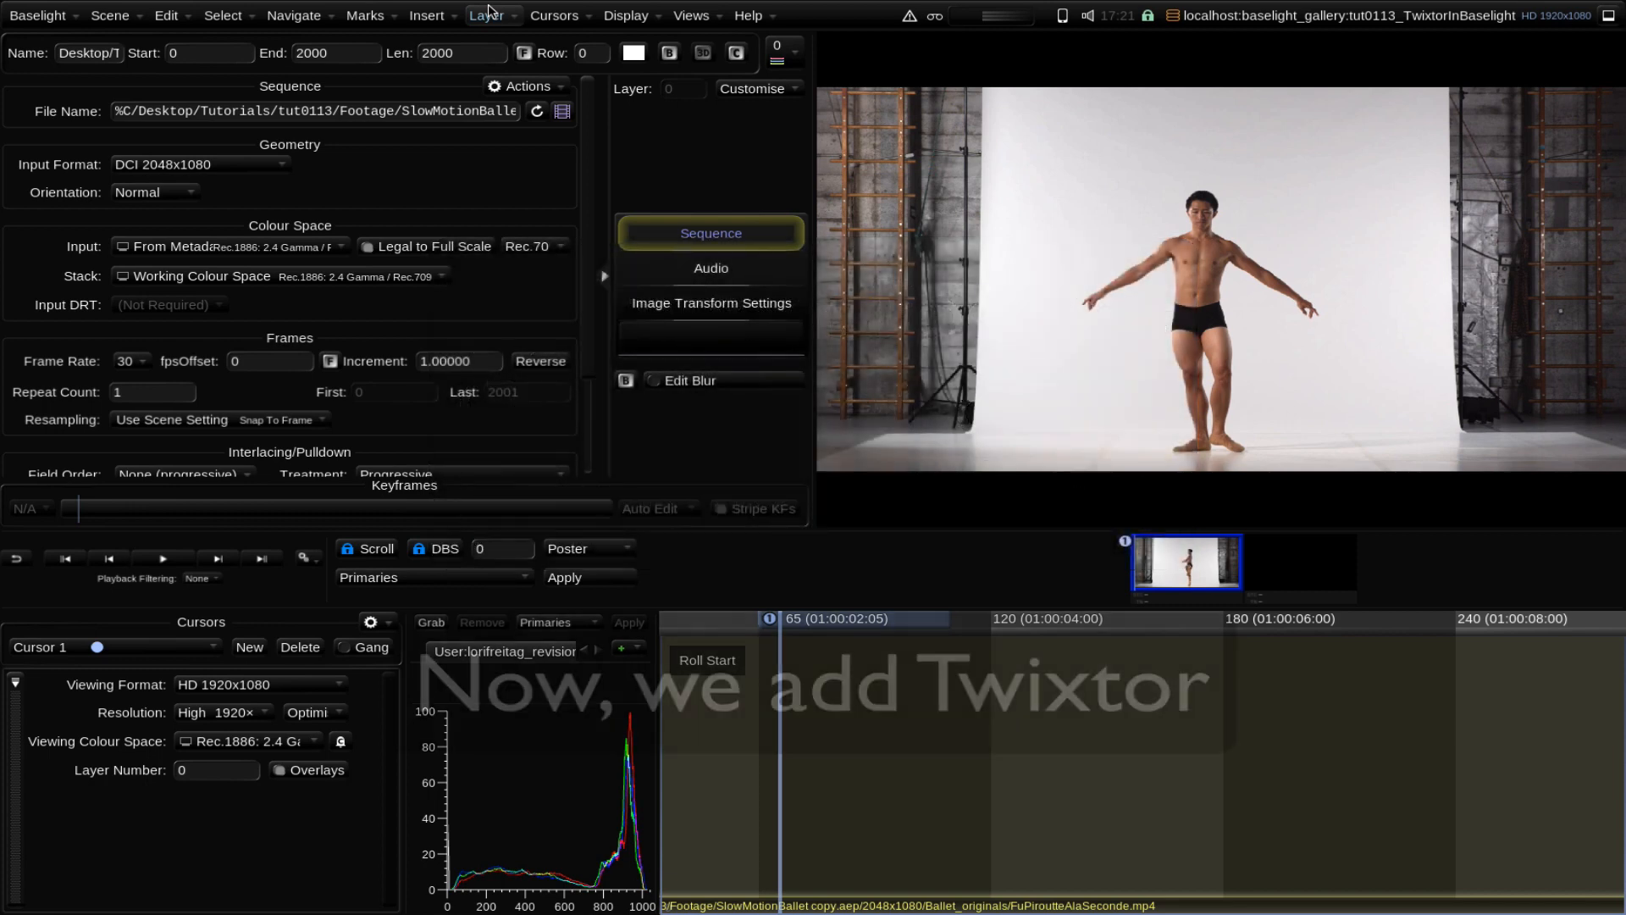
Step: Insert a REVision Effects Twixtor OFX filter on the ballet clip
click(424, 15)
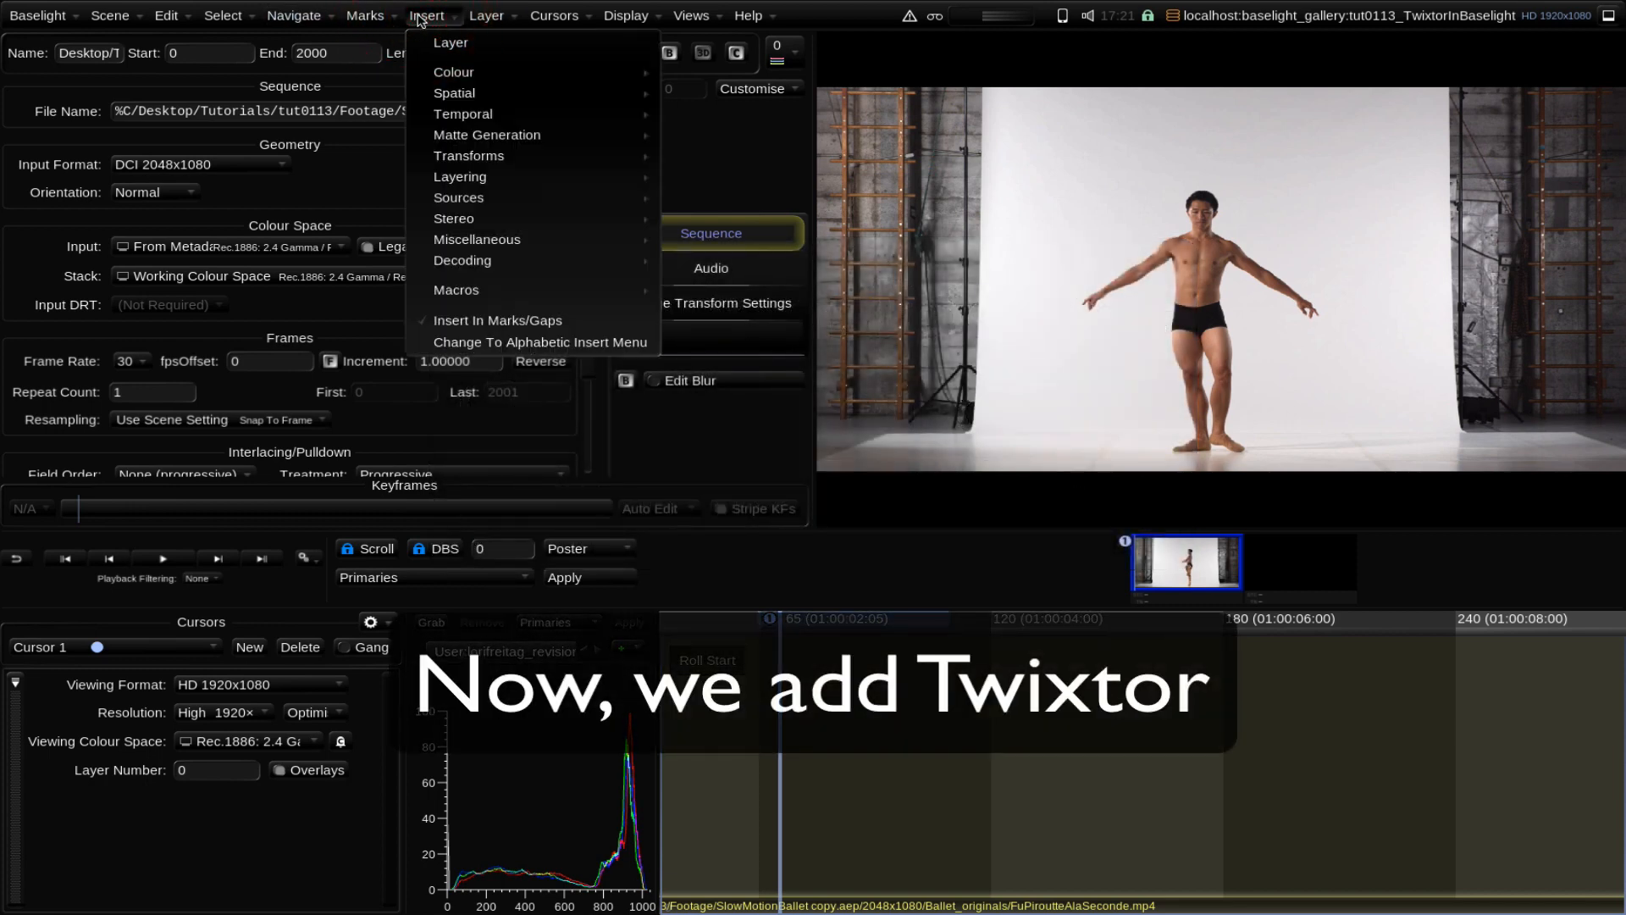
mouse_move(454, 93)
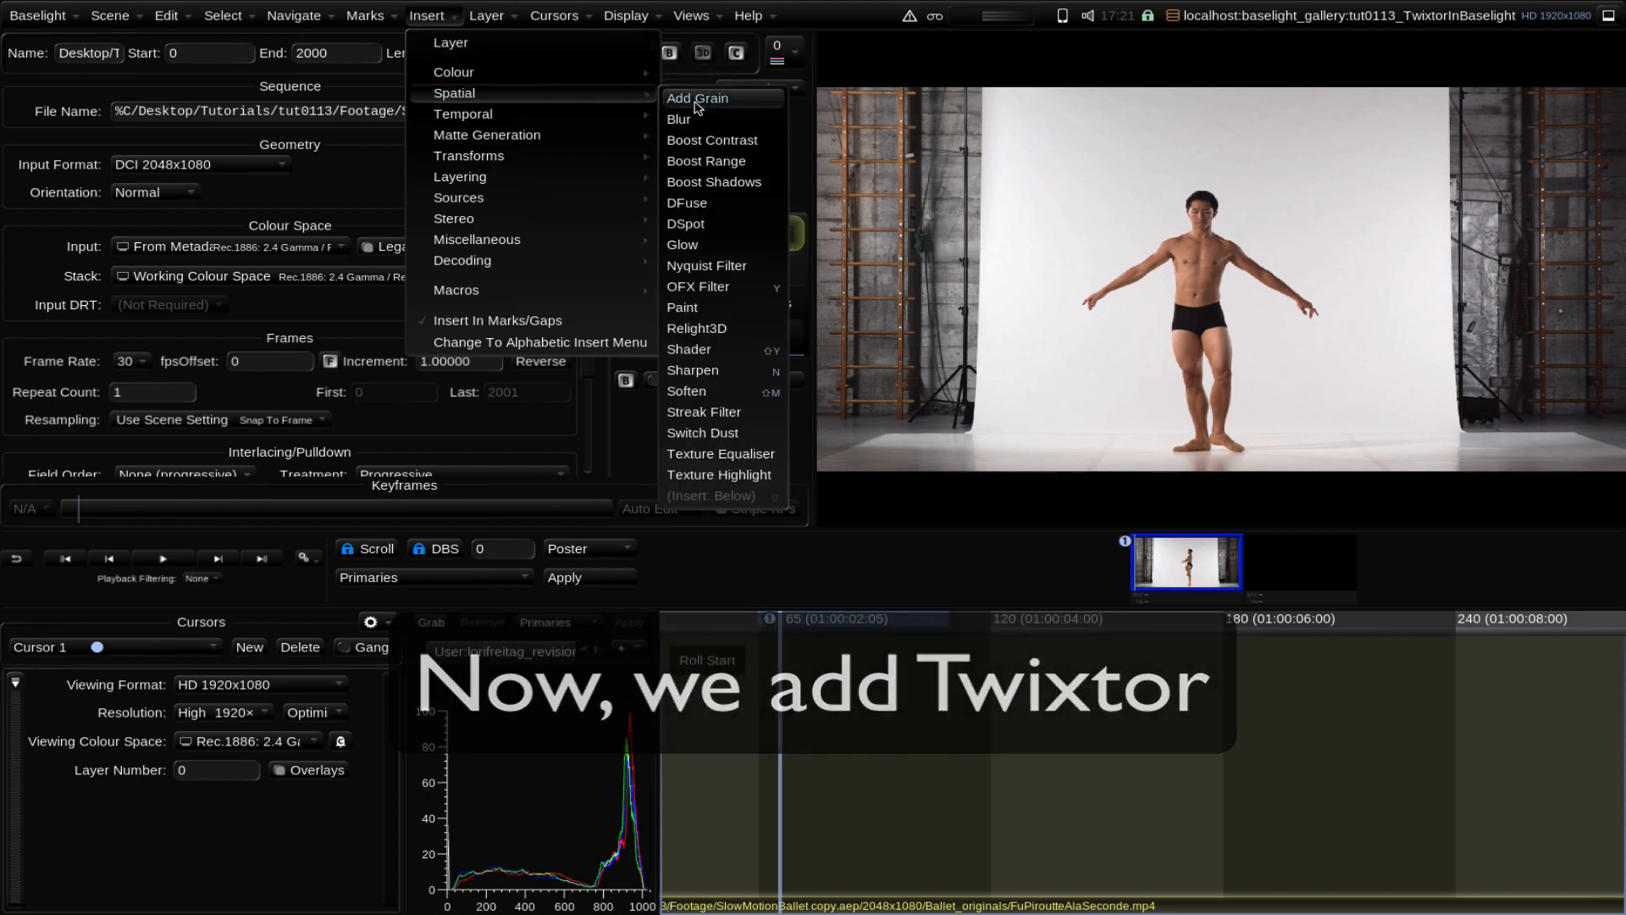
click(697, 287)
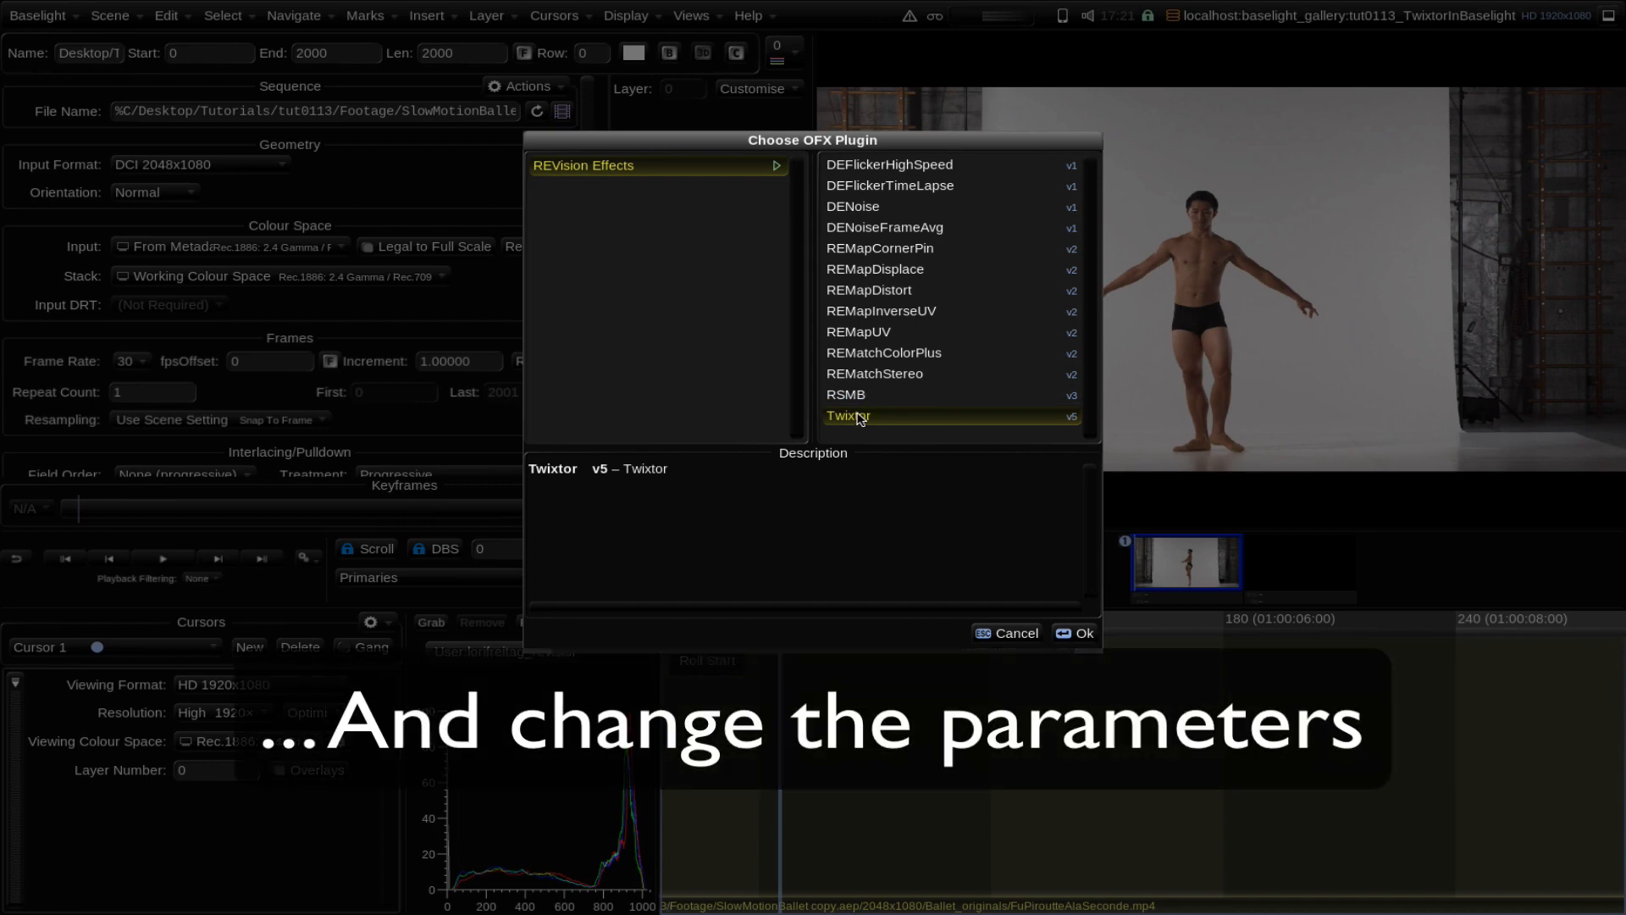
mouse_move(1008, 563)
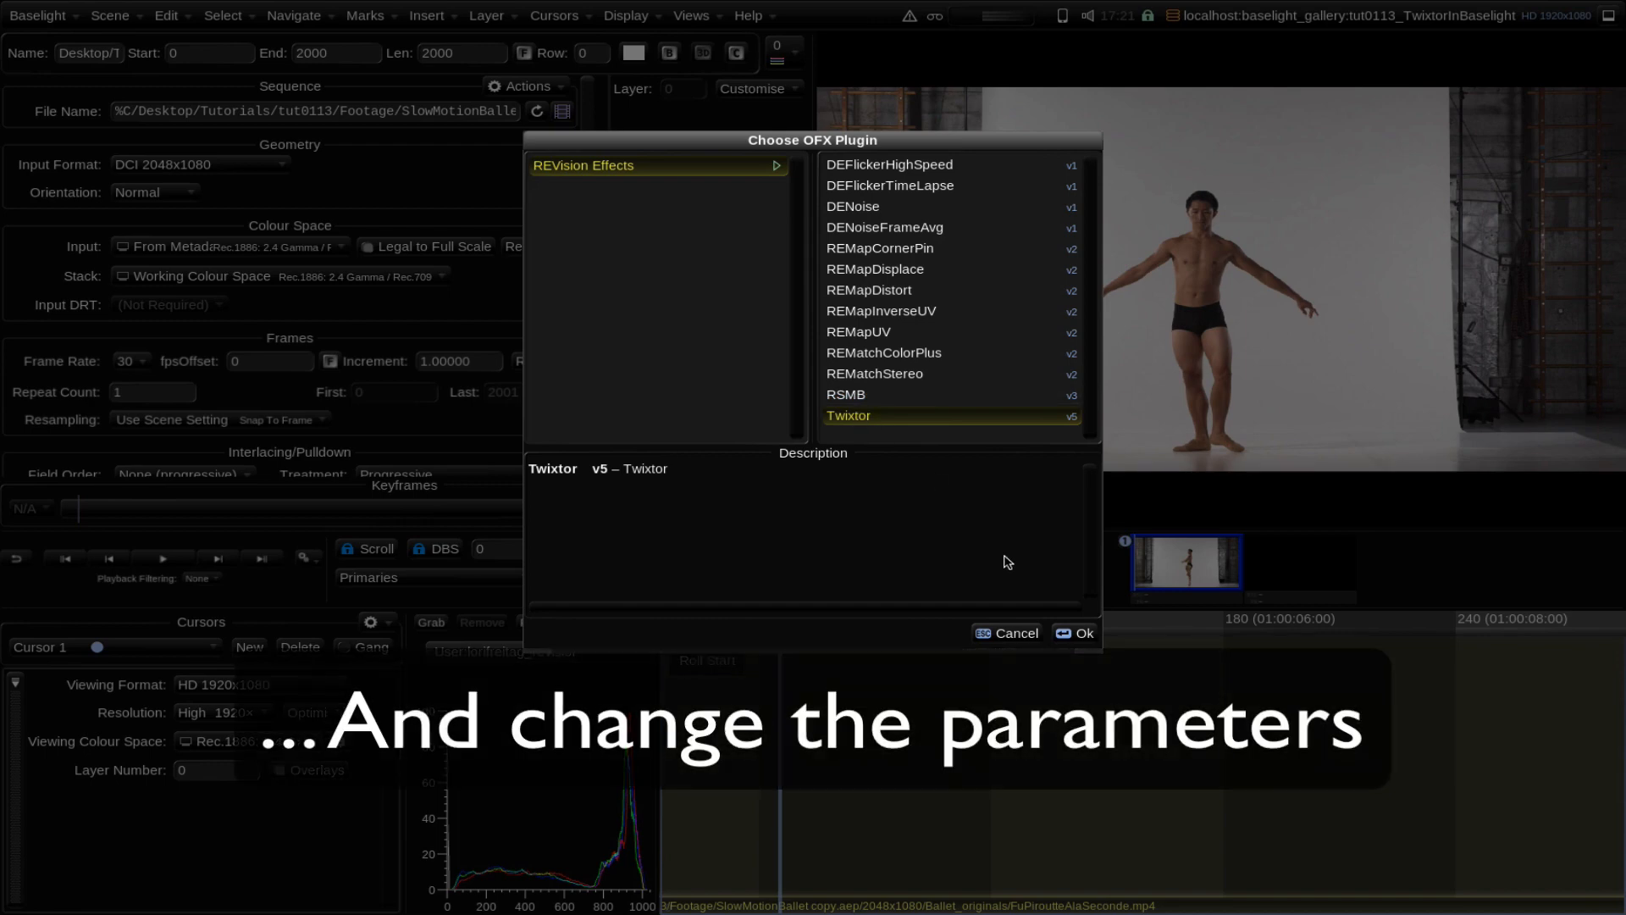
click(1075, 633)
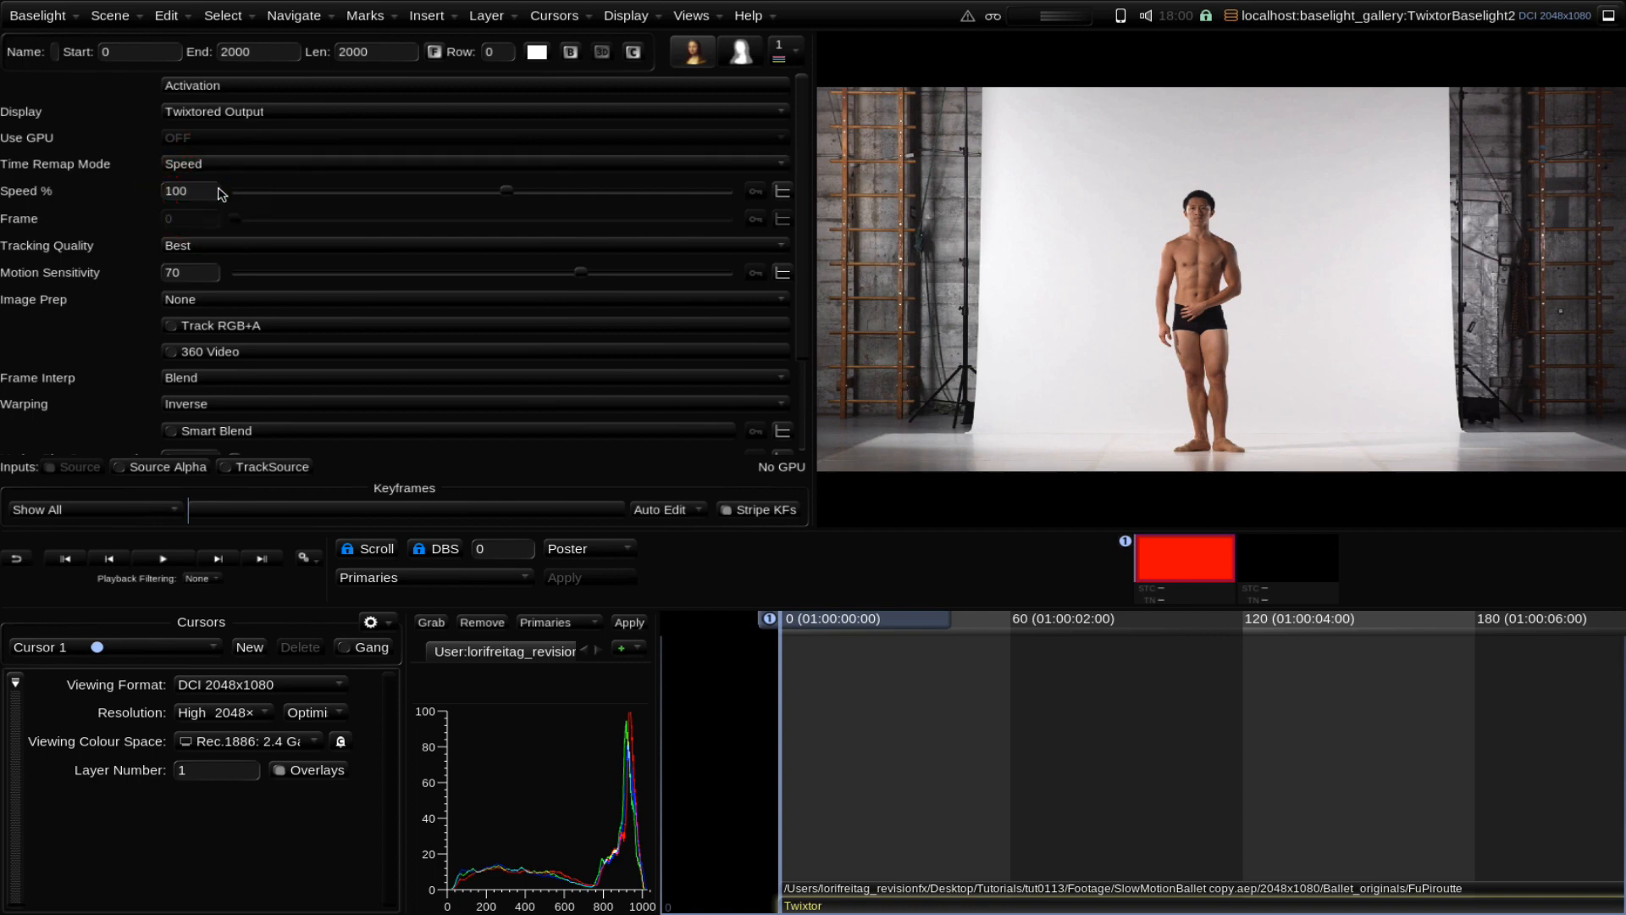
mouse_move(662, 211)
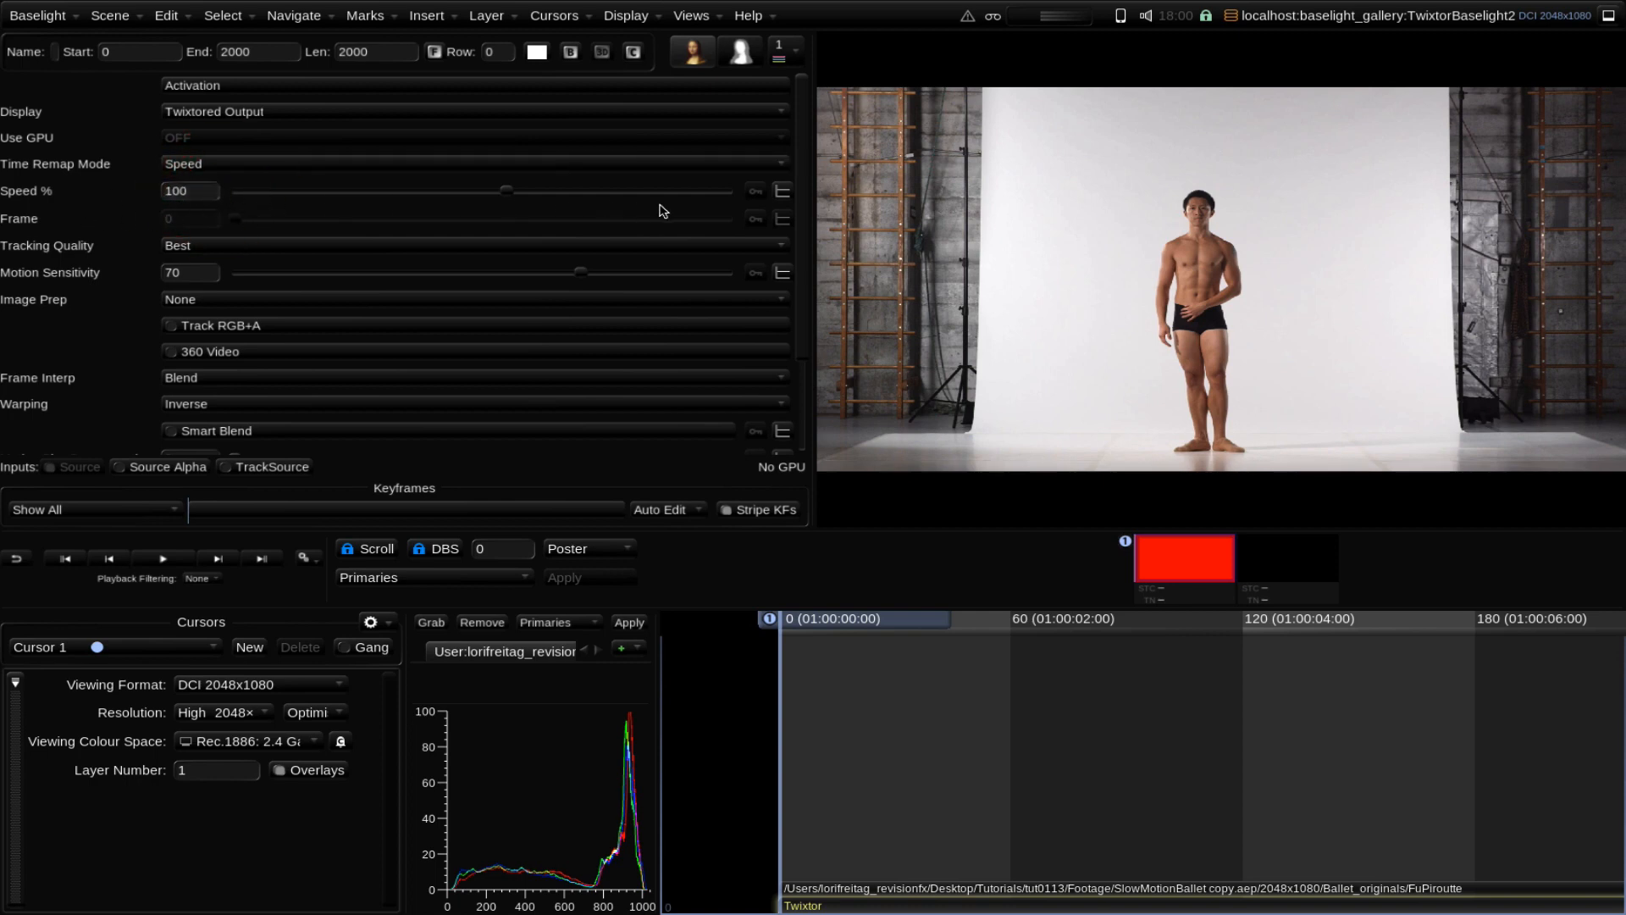
Step: Keyframe Twixtor Speed at 10%, then 100% at frame 525
click(876, 641)
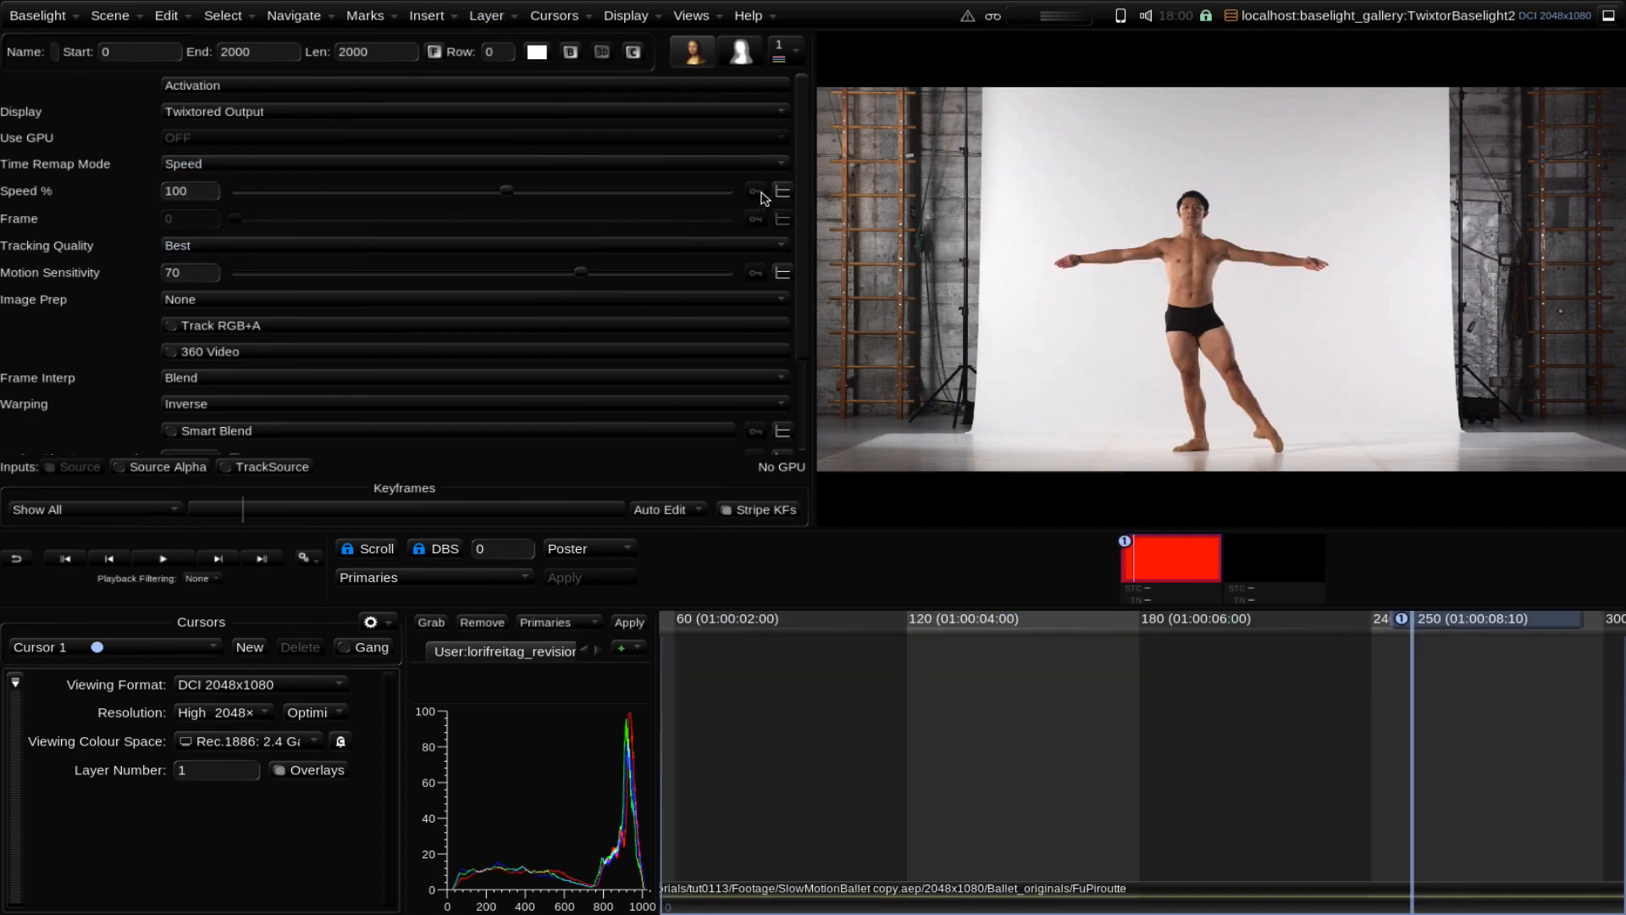
click(752, 190)
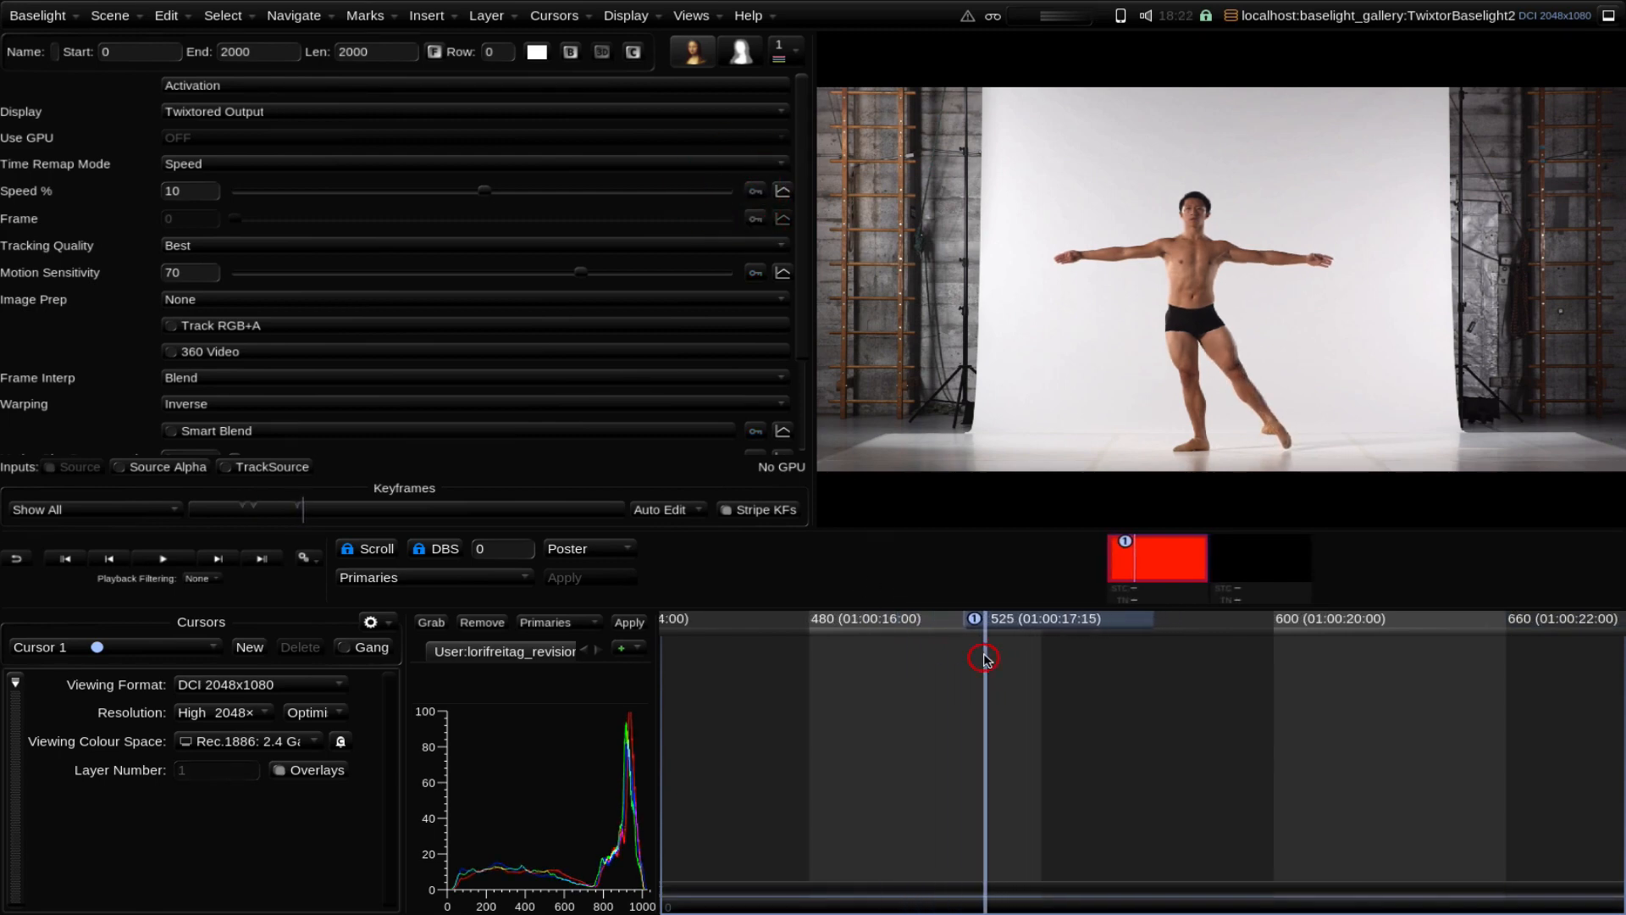
text(100)
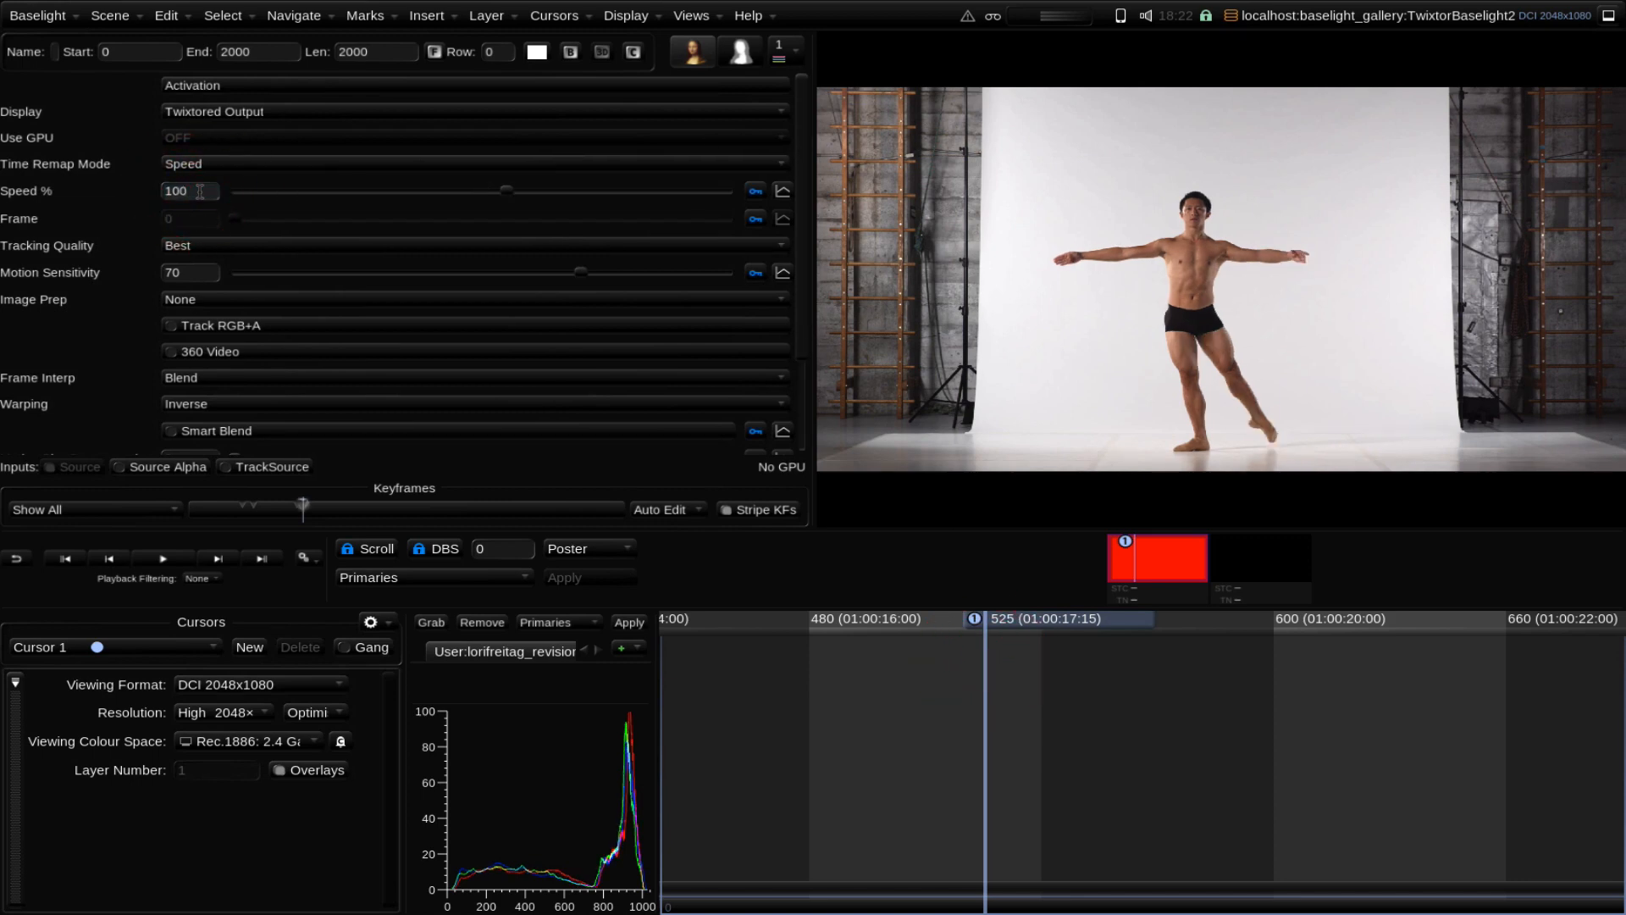